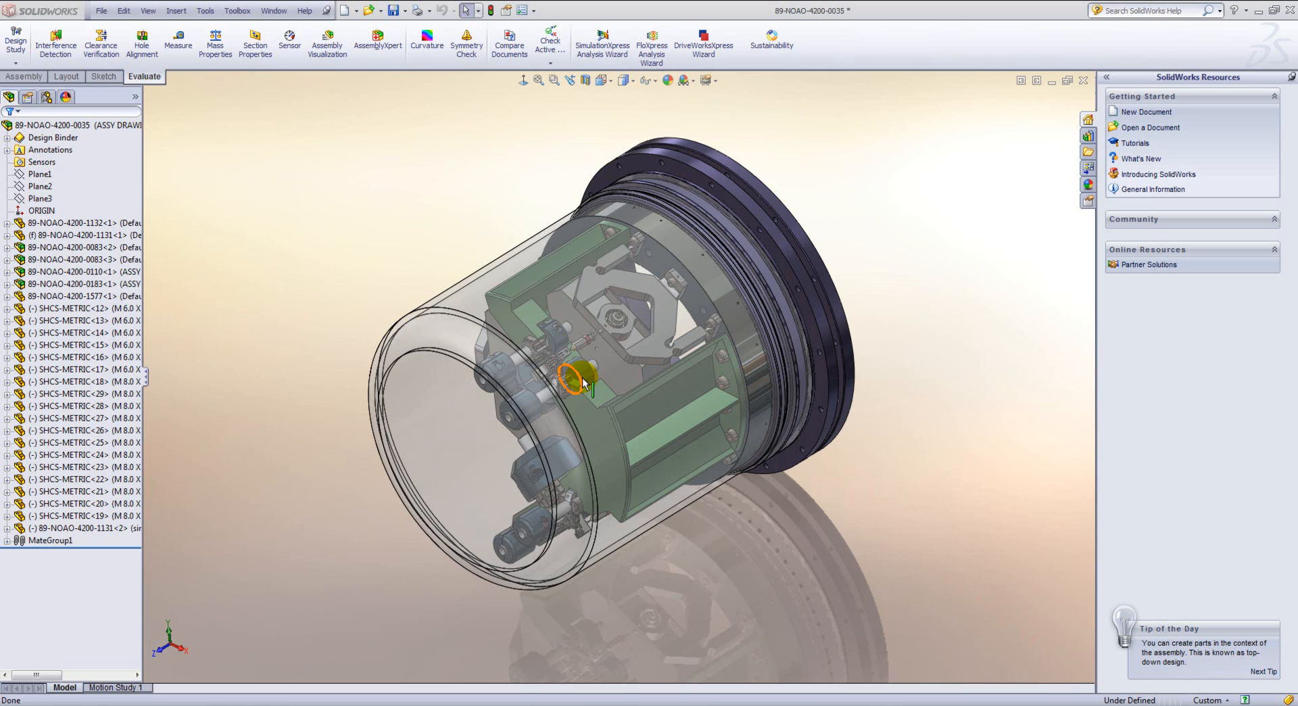
Step: Review the assembly's performance report and dismiss it
{"action": "left_click", "coordinate": [379, 39]}
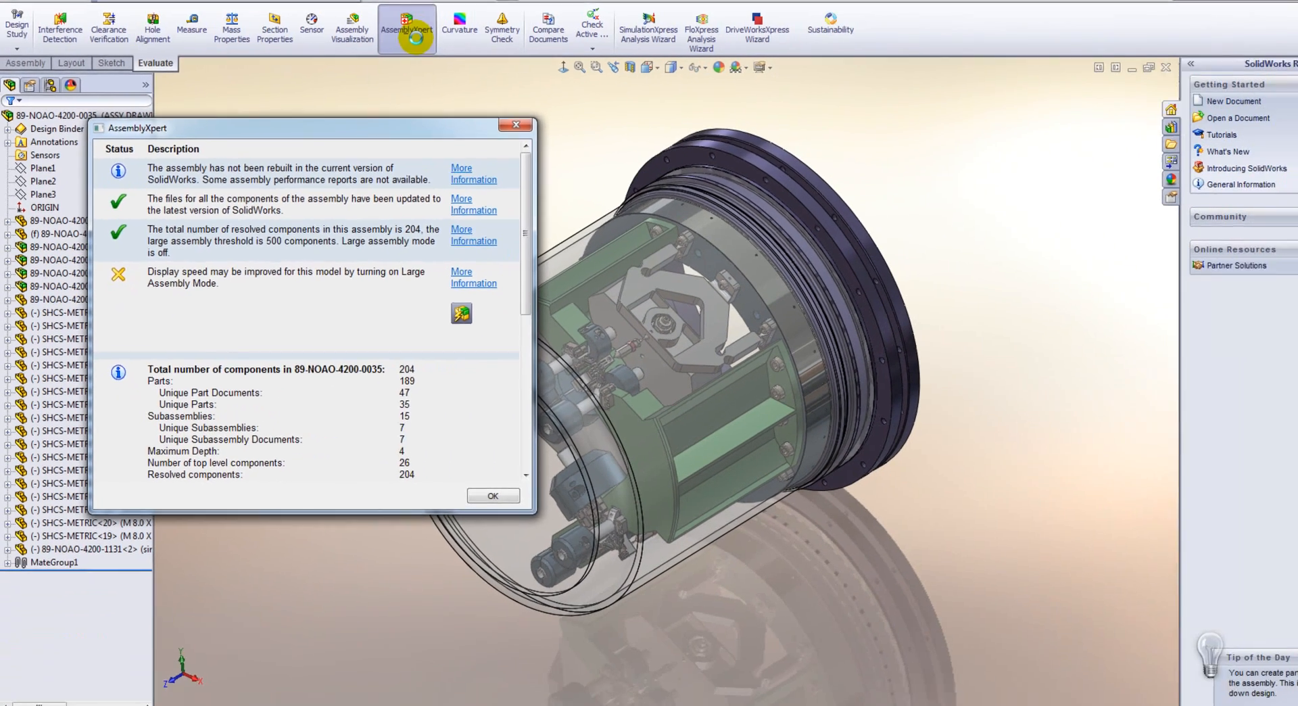
{"action": "left_click", "coordinate": [492, 496]}
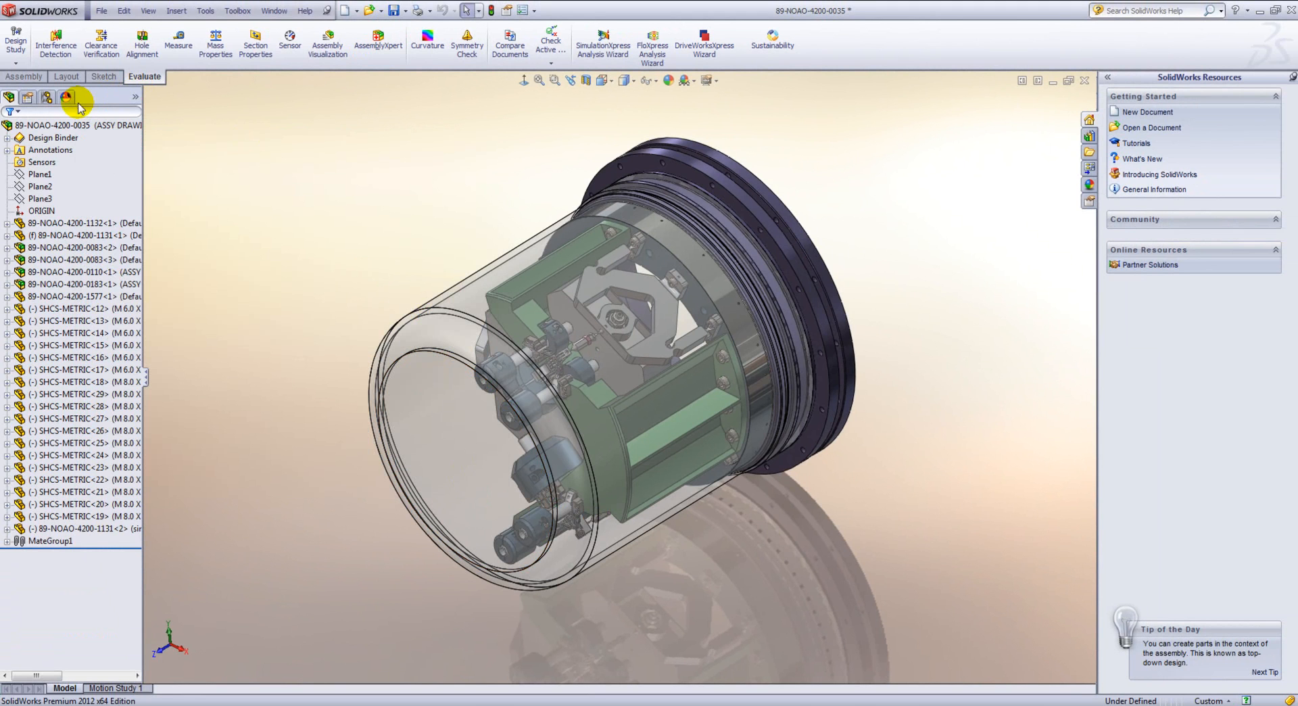
Step: Start Add SpeedPak on the ASSY DRAWING configuration from the ConfigurationManager
{"action": "left_click", "coordinate": [66, 97]}
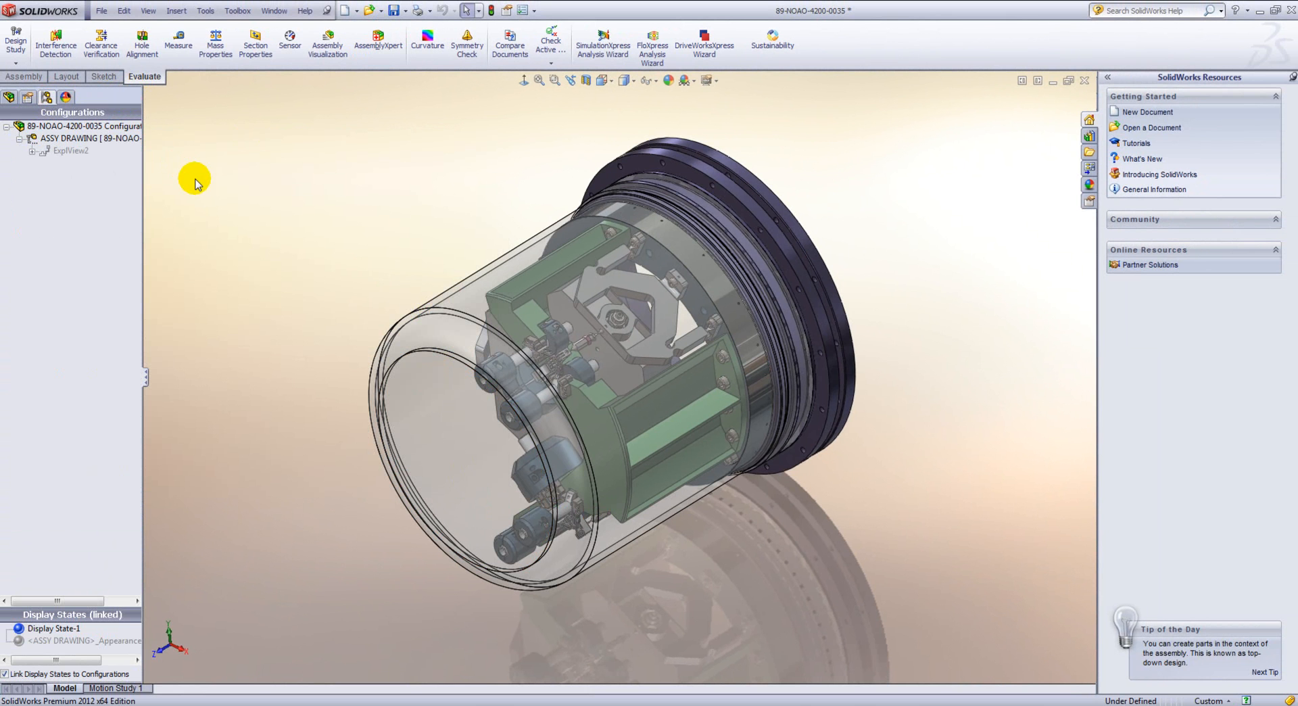
{"action": "left_click", "coordinate": [83, 138]}
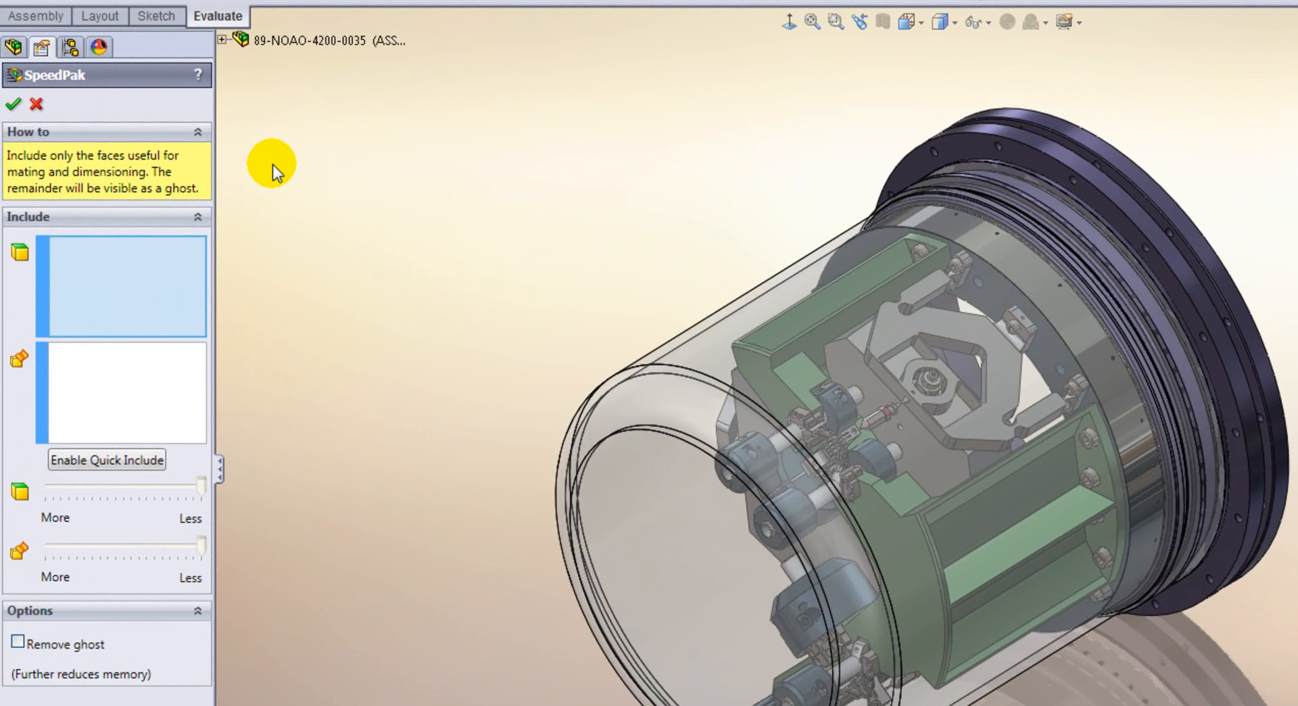
{"action": "mouse_move", "coordinate": [180, 195]}
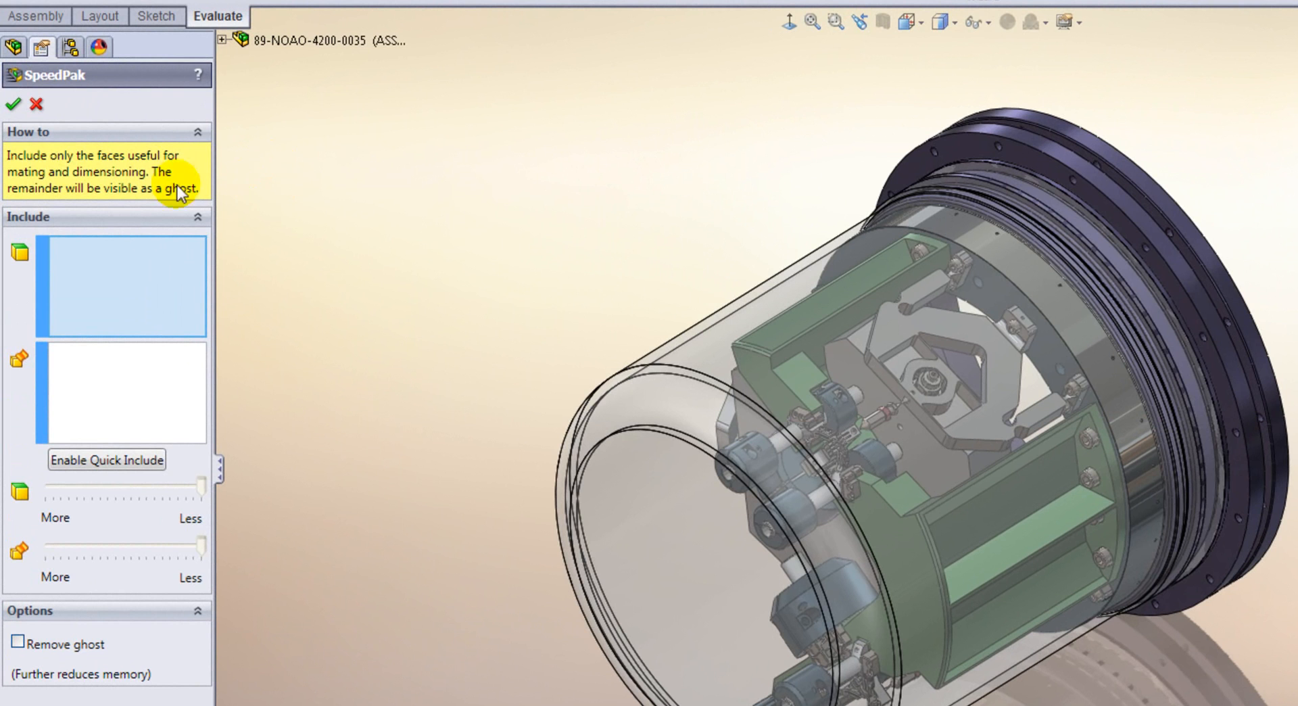
{"action": "mouse_move", "coordinate": [70, 280]}
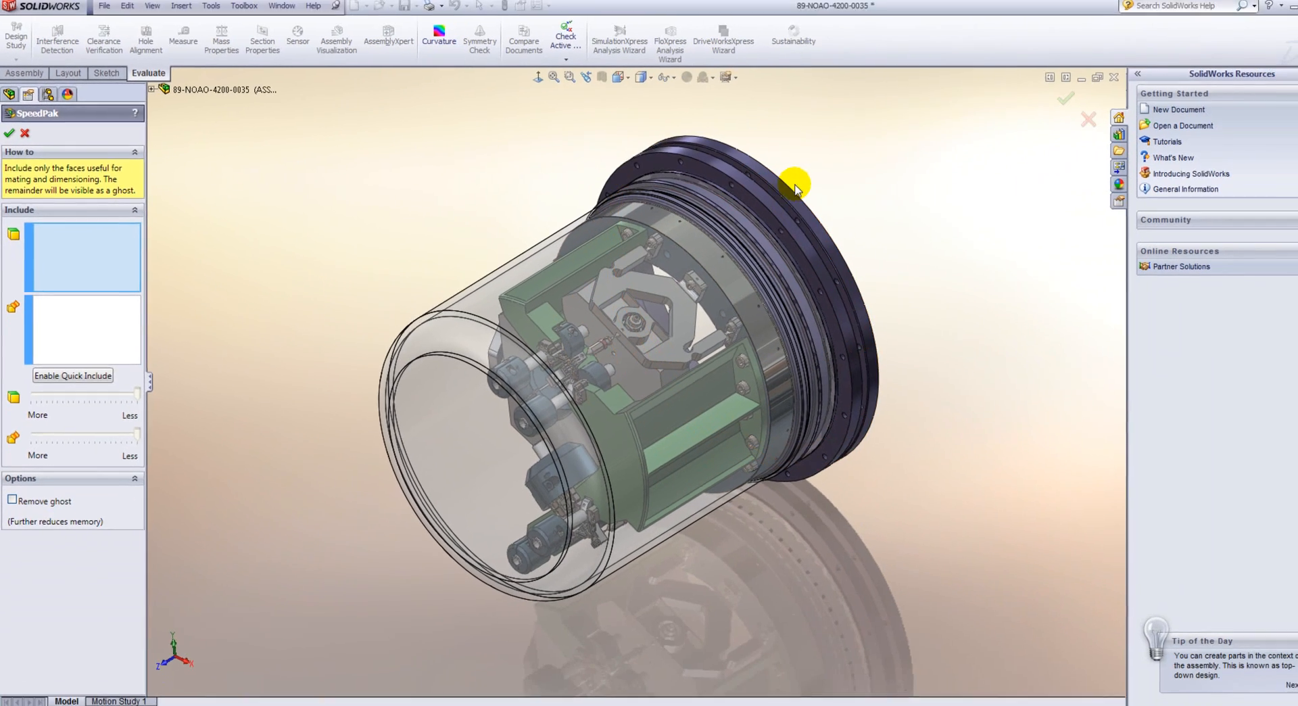
Step: Include the mounting flange faces and Base-Revolve body and accept to create the SpeedPak
{"action": "left_click", "coordinate": [762, 183]}
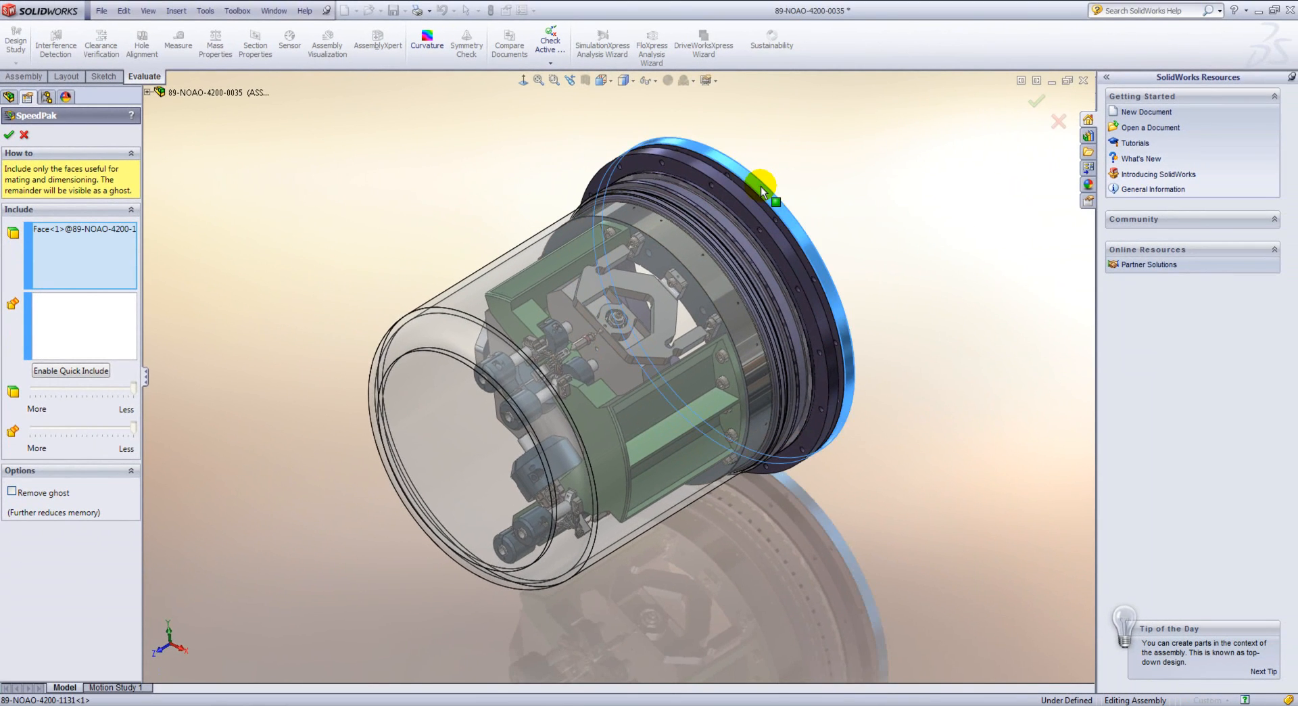
{"action": "left_click_drag", "start_coordinate": [761, 183], "coordinate": [658, 178]}
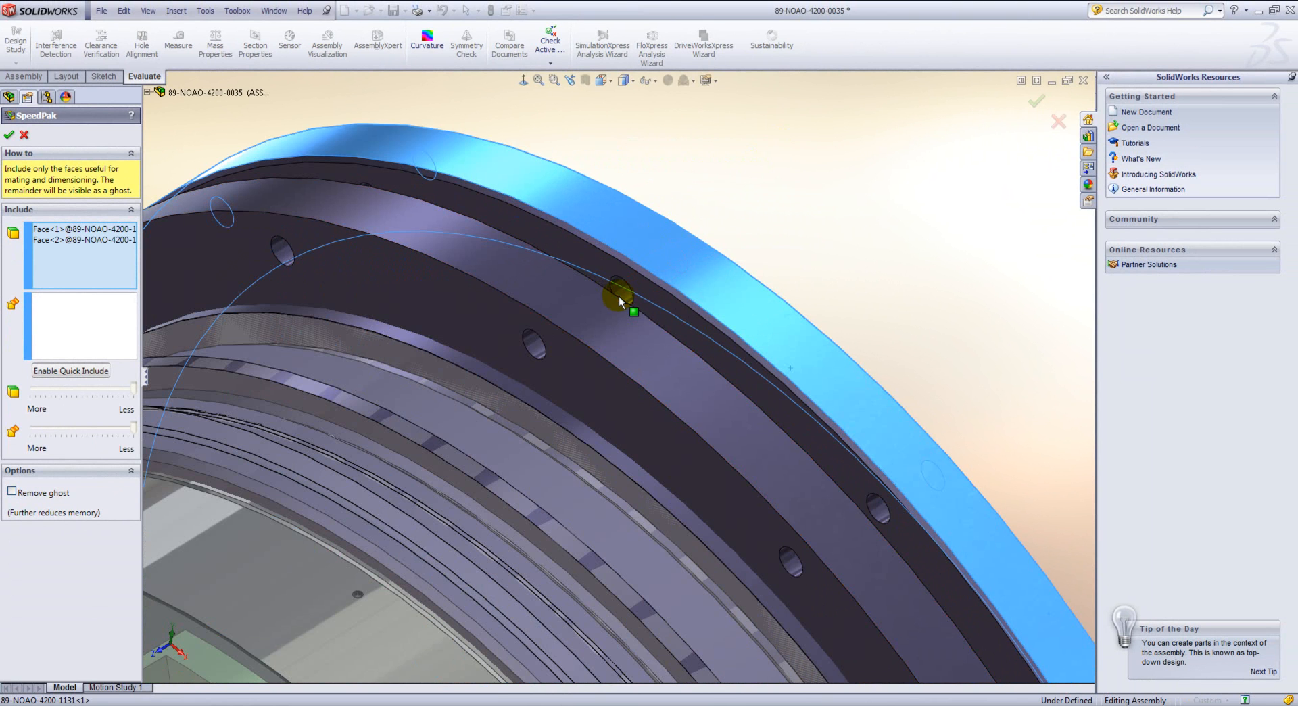
{"action": "left_click", "coordinate": [619, 298]}
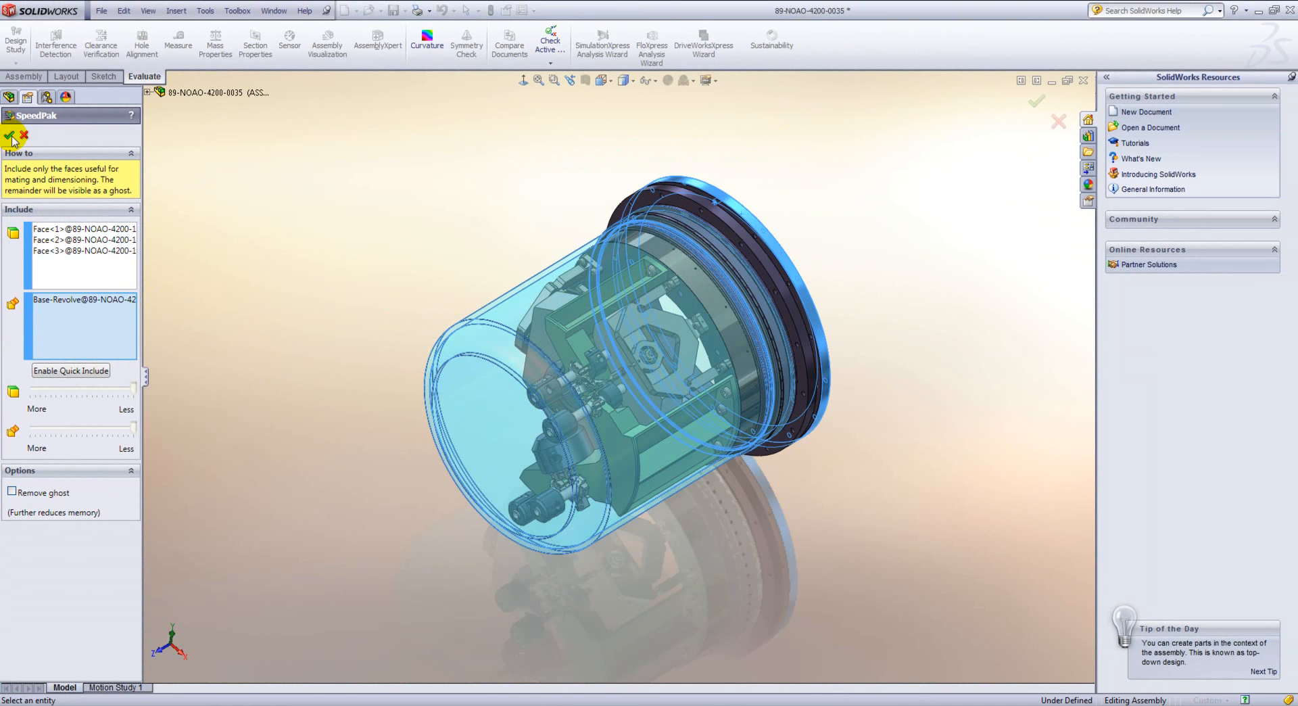
{"action": "left_click", "coordinate": [11, 135]}
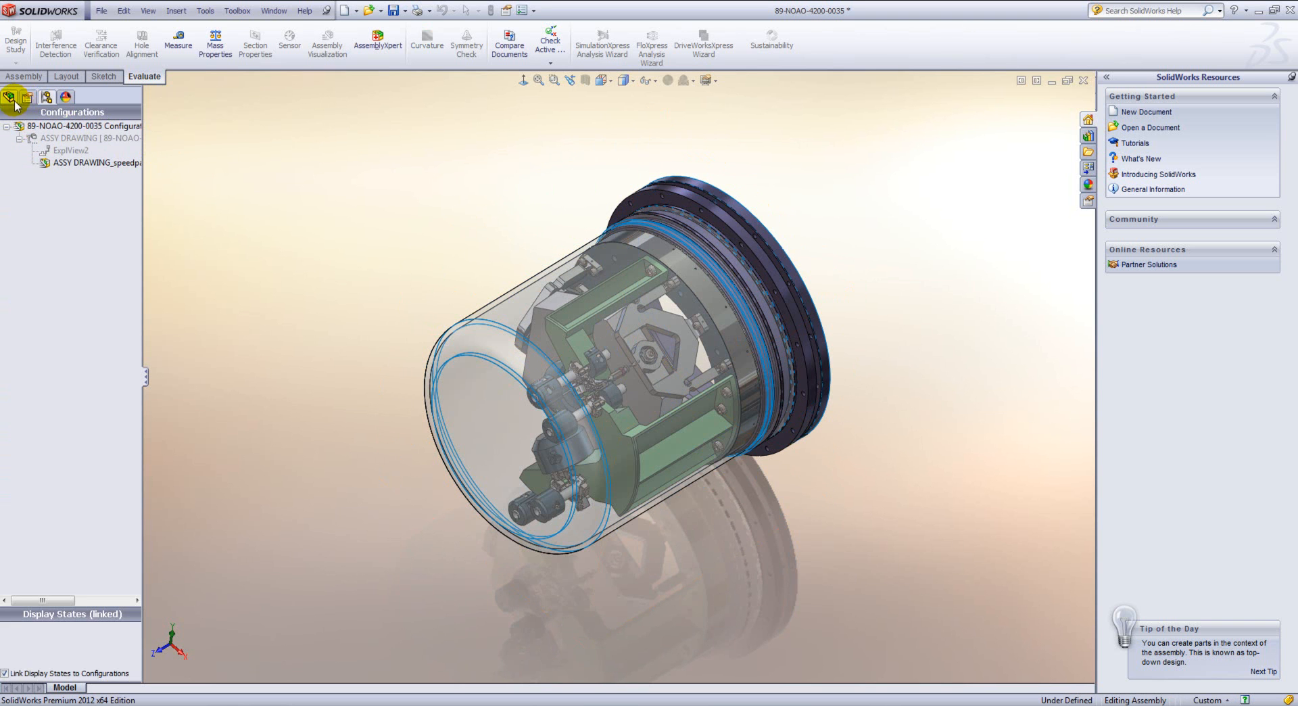
{"action": "left_click", "coordinate": [9, 98]}
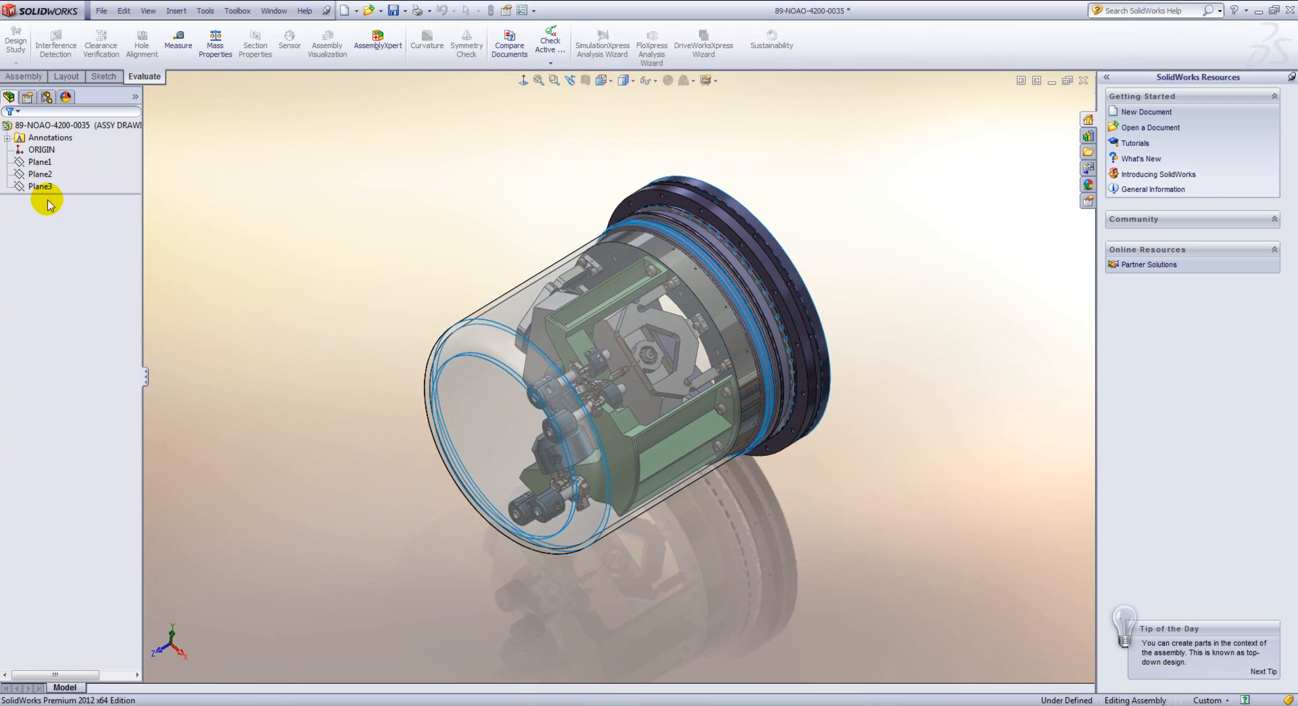
{"action": "mouse_move", "coordinate": [367, 302]}
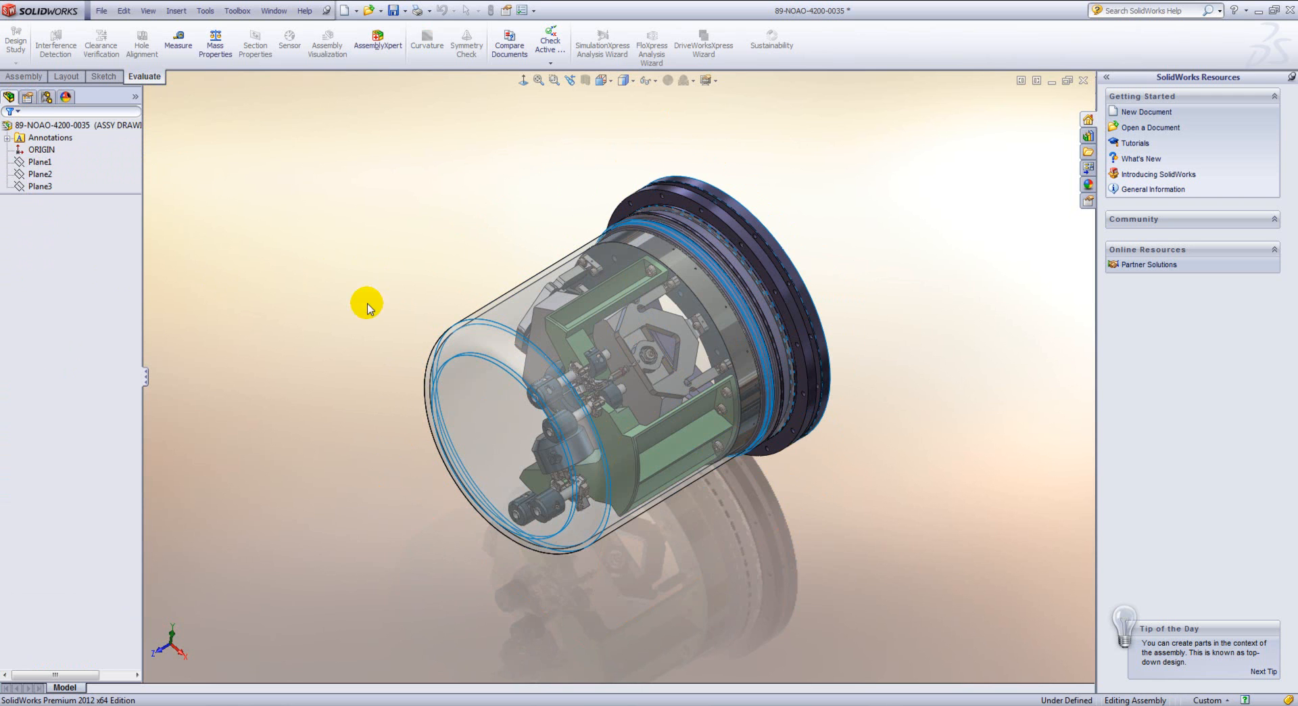
{"action": "mouse_move", "coordinate": [402, 243]}
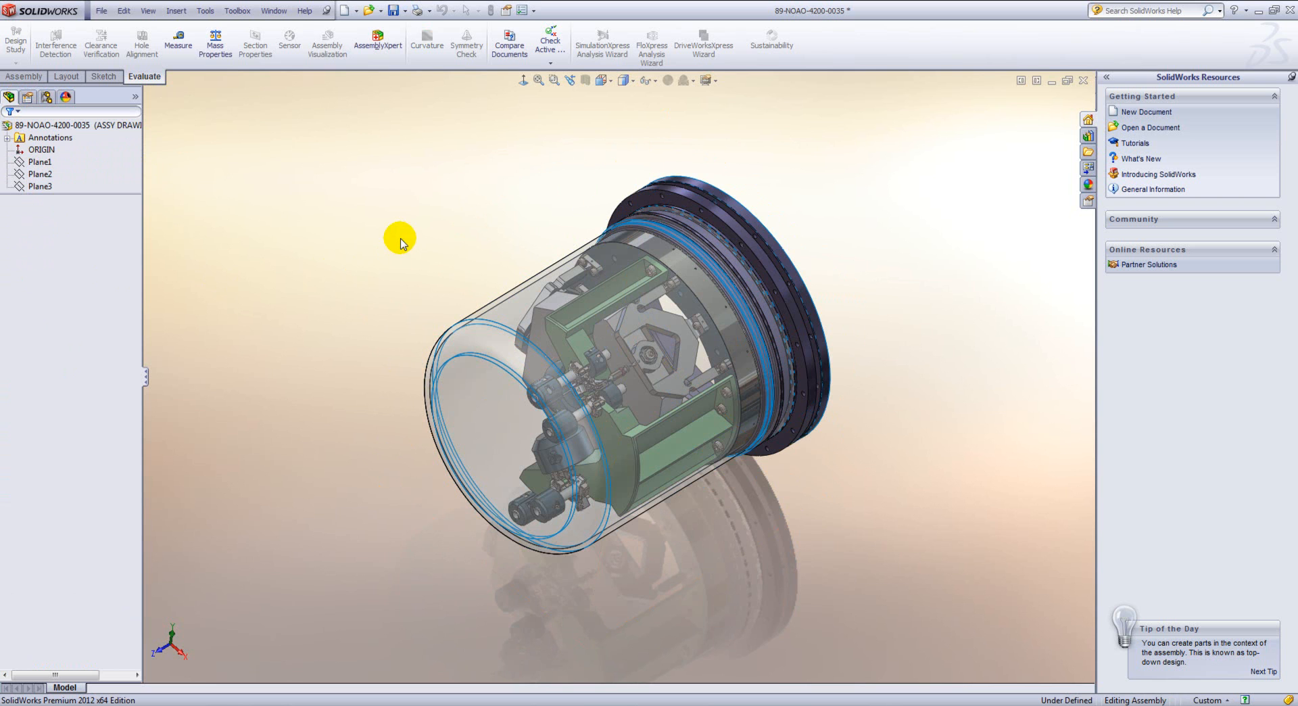
{"action": "mouse_move", "coordinate": [401, 224]}
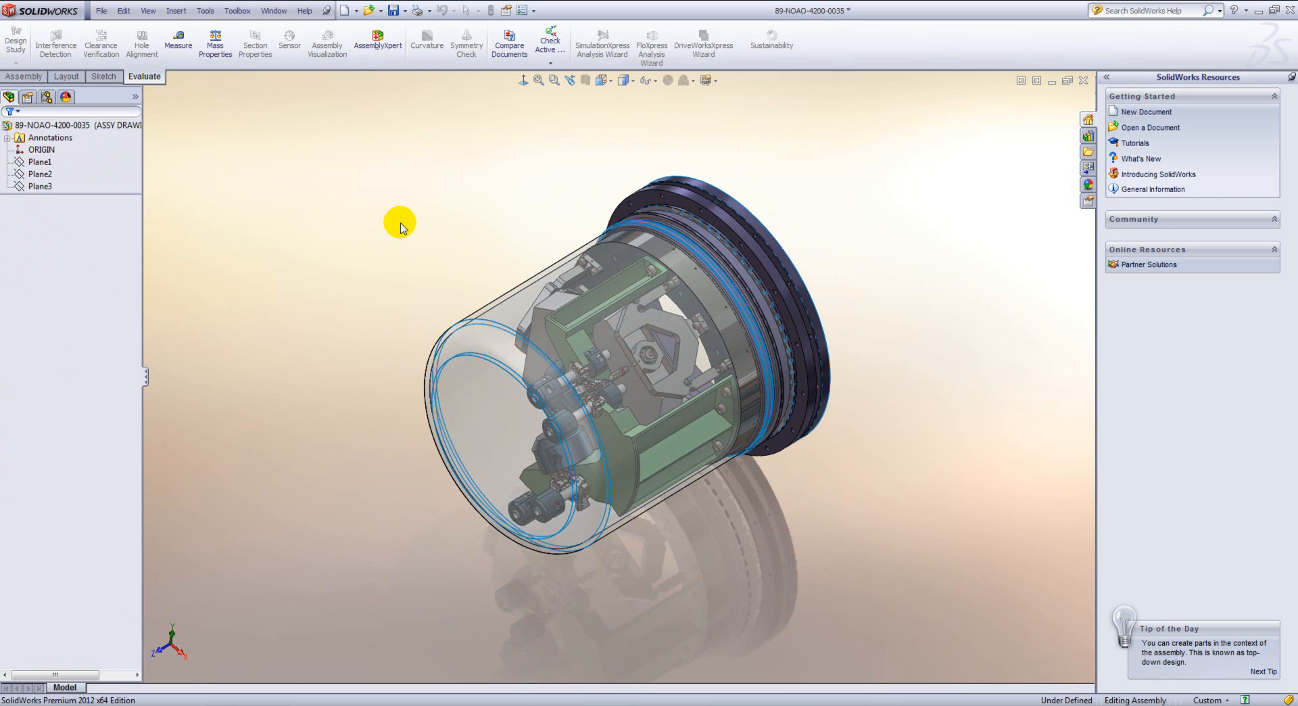
{"action": "mouse_move", "coordinate": [430, 218]}
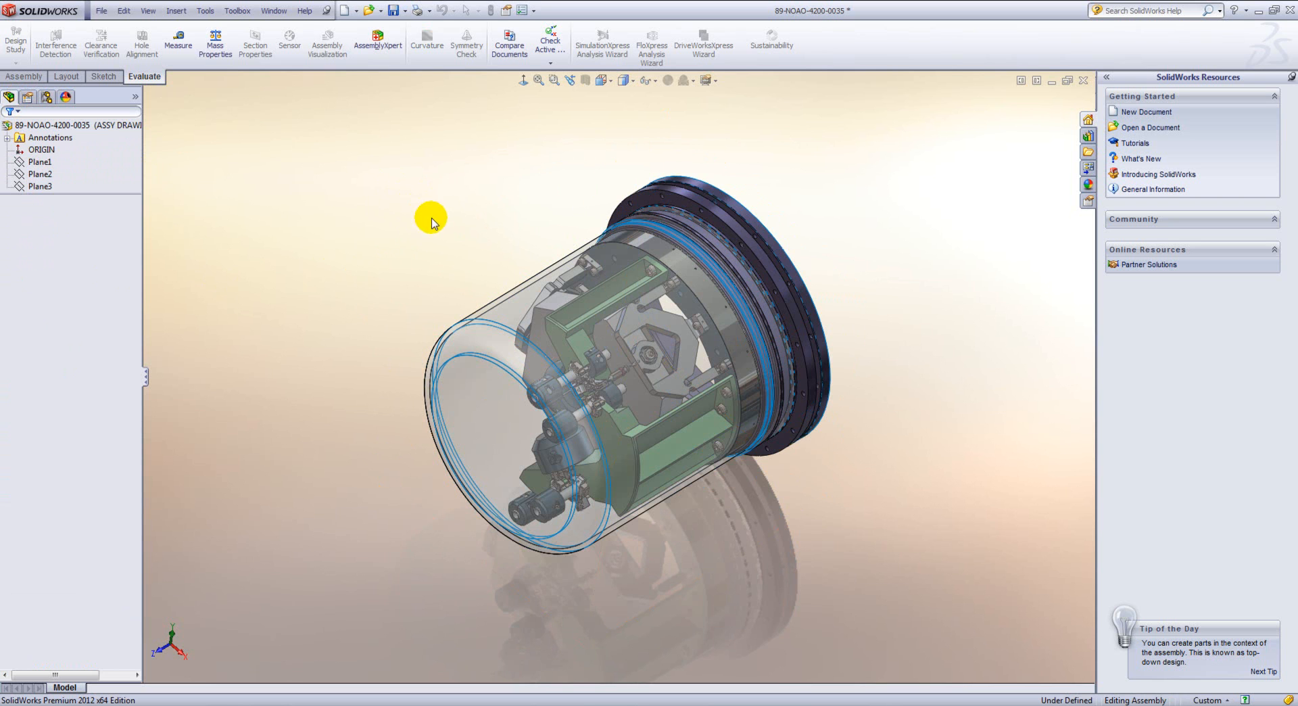
{"action": "mouse_move", "coordinate": [523, 552]}
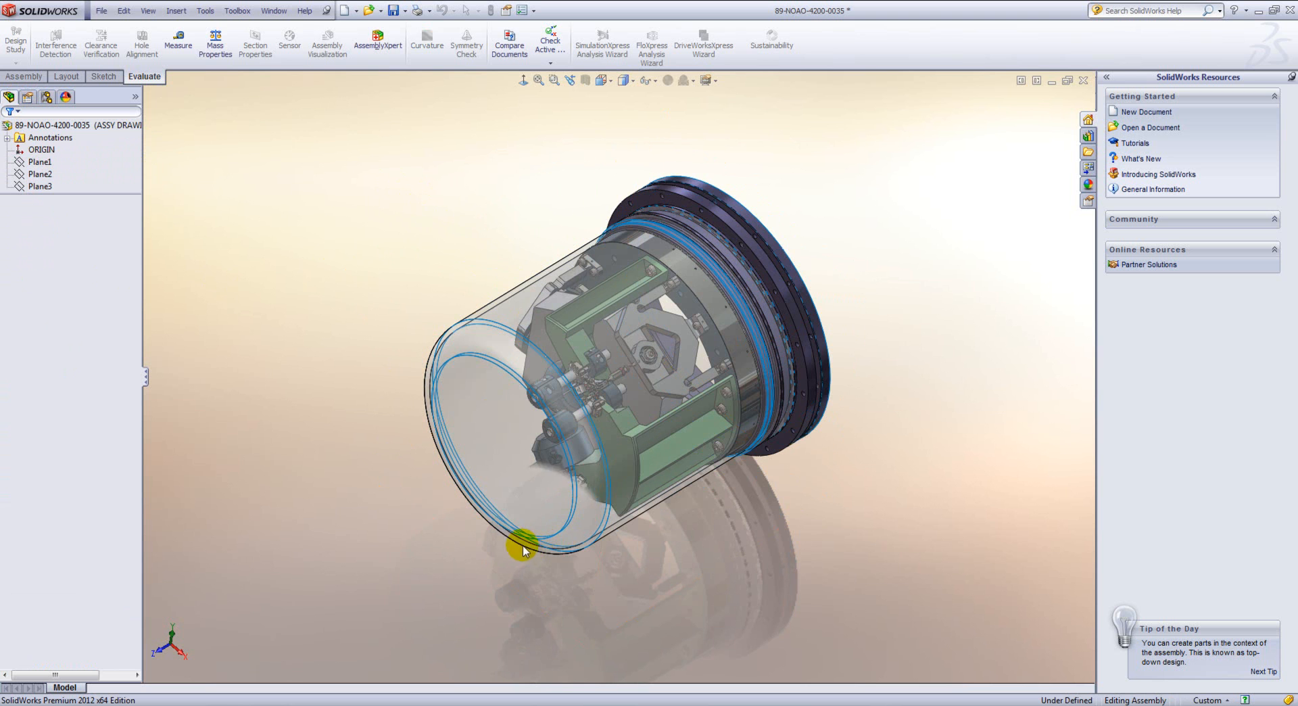
{"action": "left_click_drag", "start_coordinate": [522, 551], "coordinate": [667, 231]}
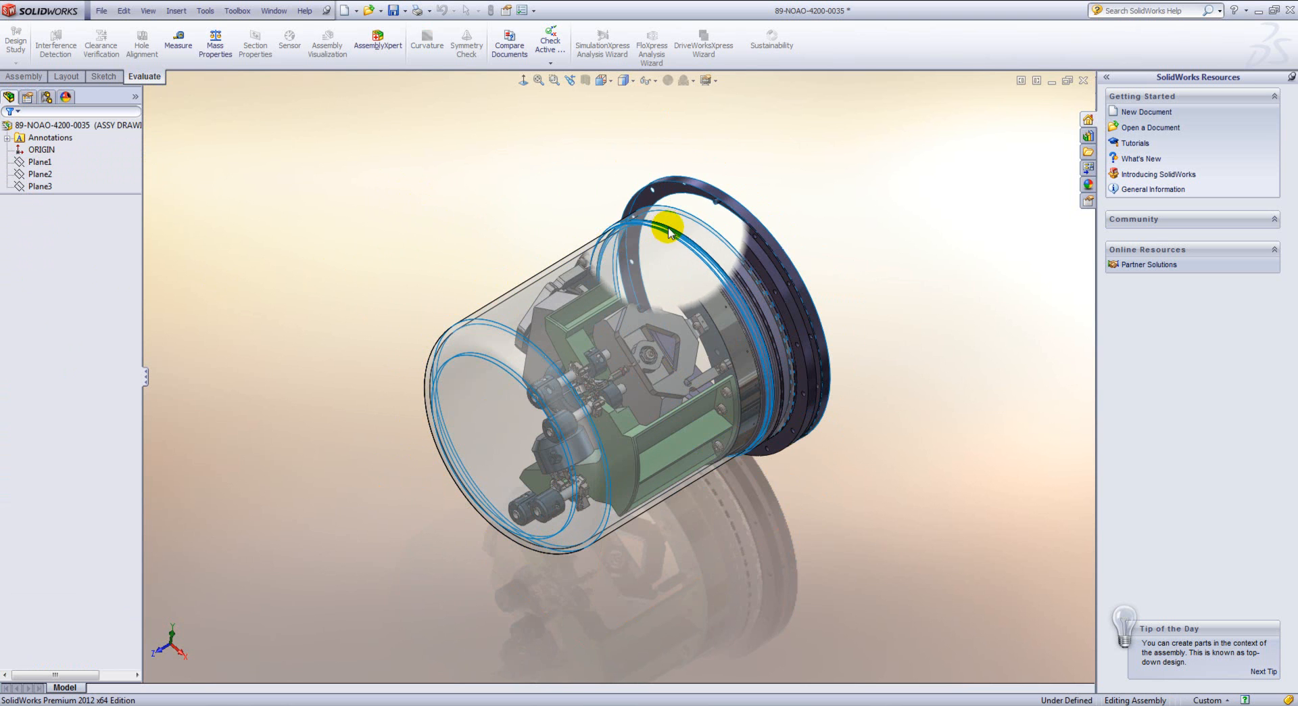
{"action": "left_click_drag", "start_coordinate": [666, 232], "coordinate": [671, 445]}
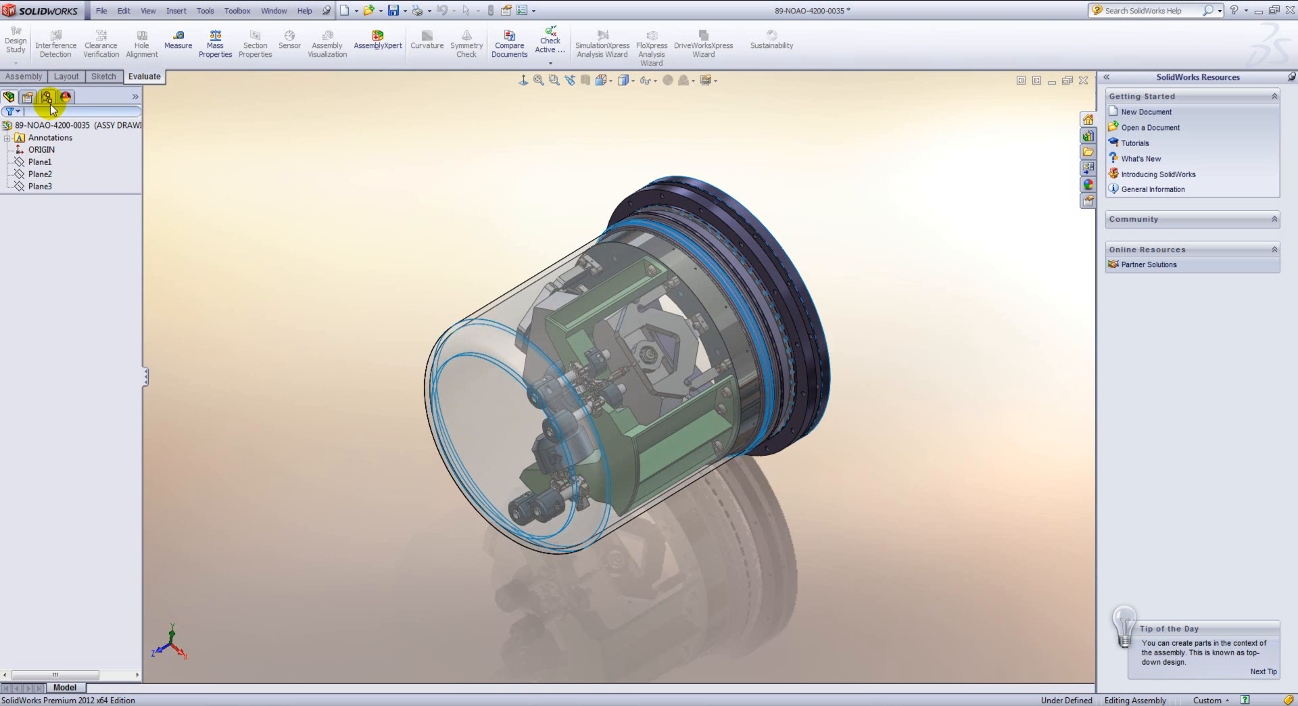
{"action": "left_click", "coordinate": [48, 97]}
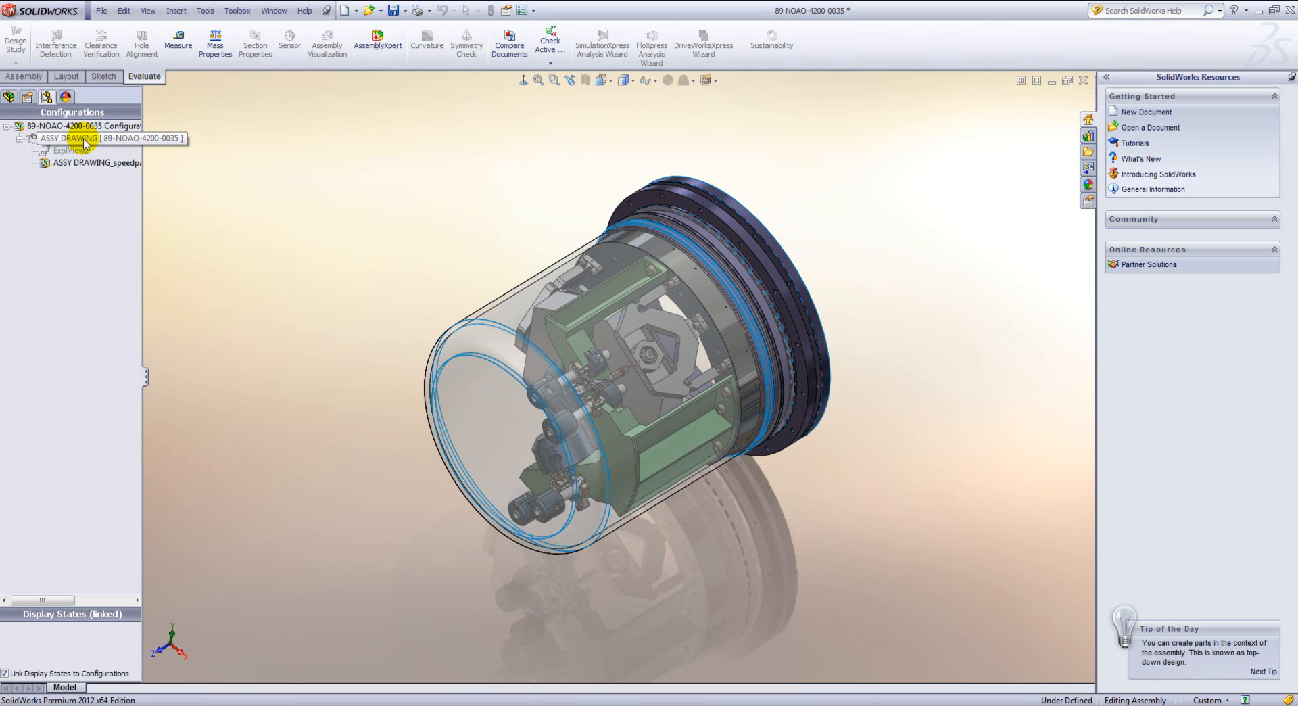
{"action": "left_click", "coordinate": [70, 138]}
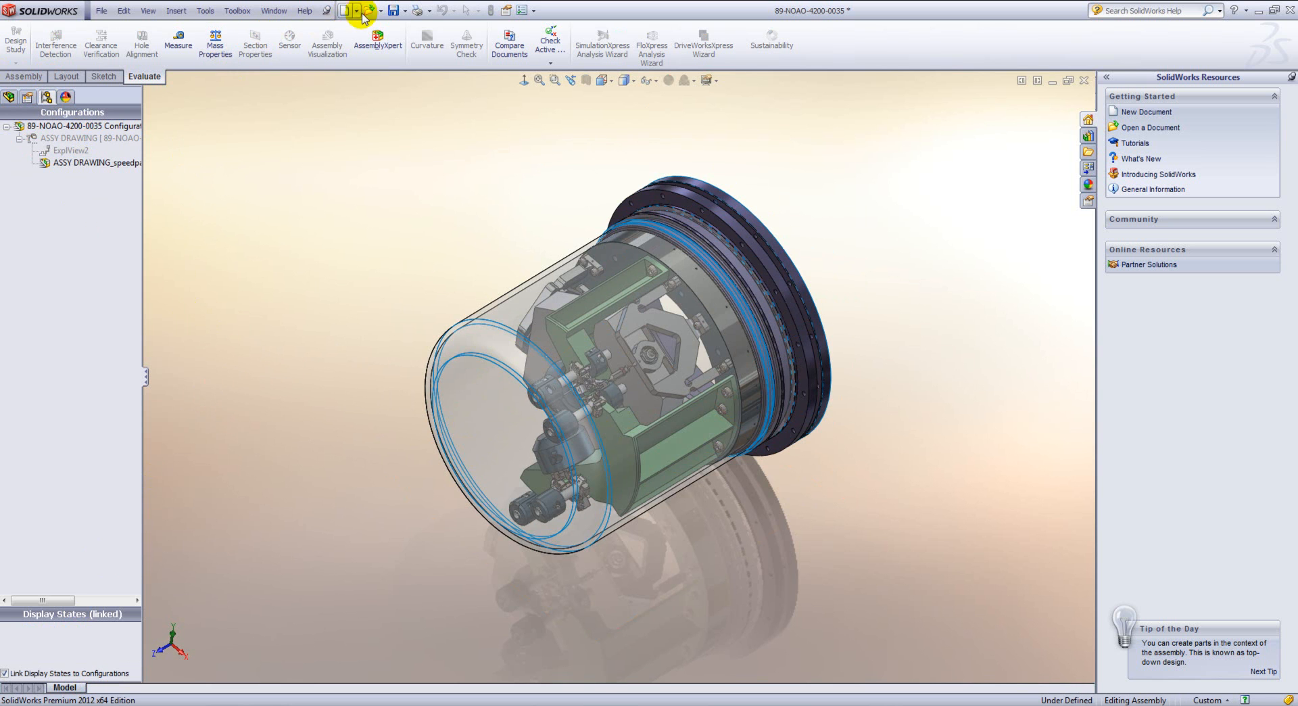
Step: Insert 89-NOAO-4200-0035 with Use Speedpak ticked and place it beside the housing
{"action": "left_click", "coordinate": [397, 9]}
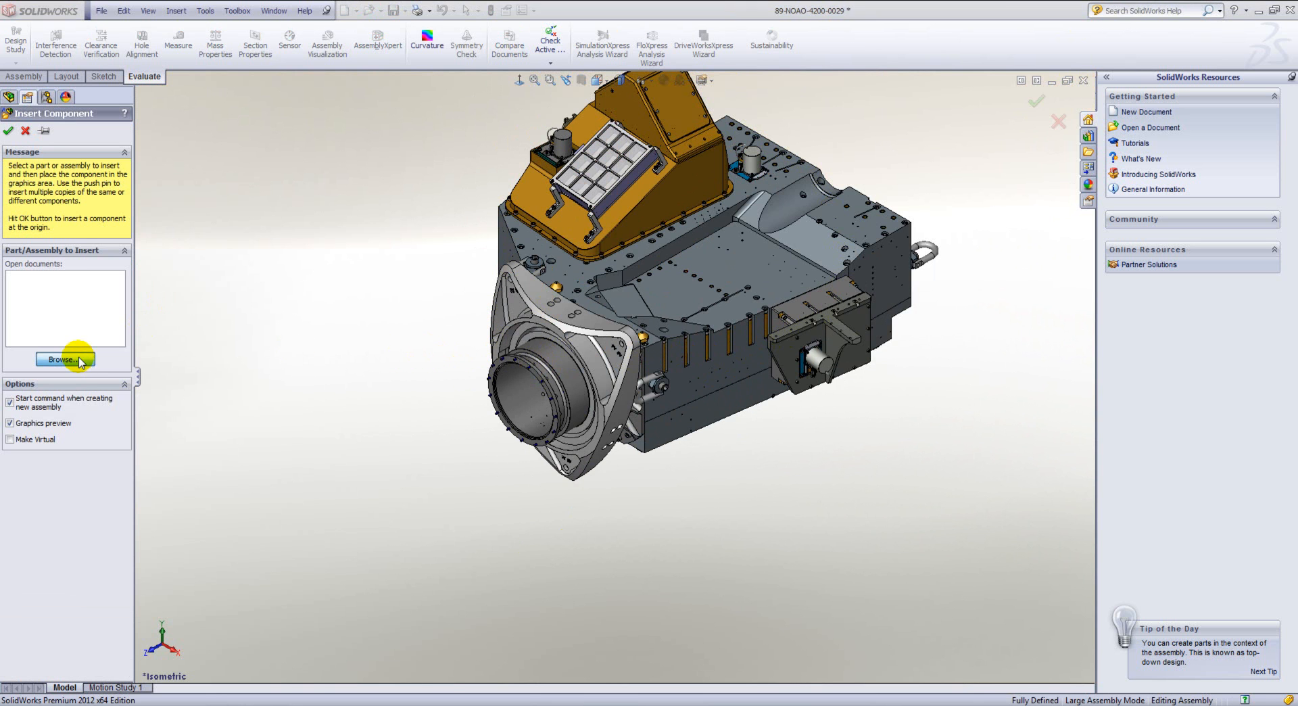
{"action": "left_click", "coordinate": [65, 360]}
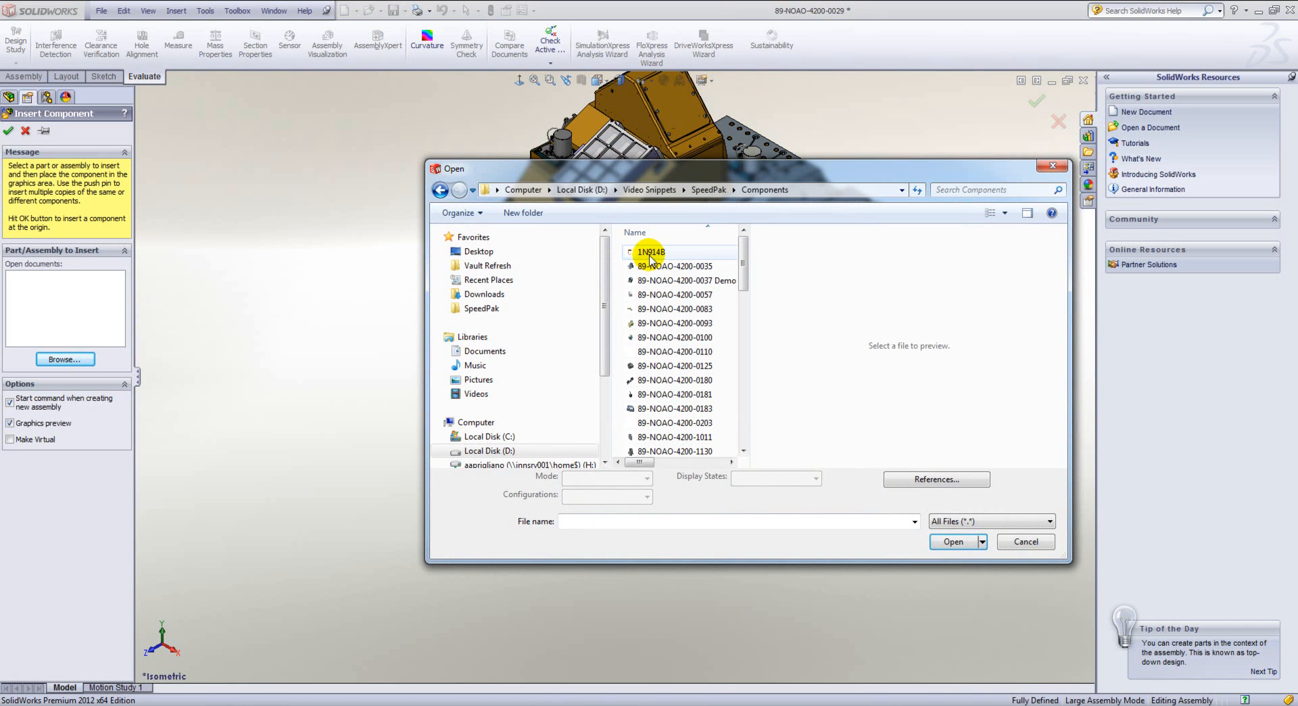
{"action": "left_click", "coordinate": [673, 265]}
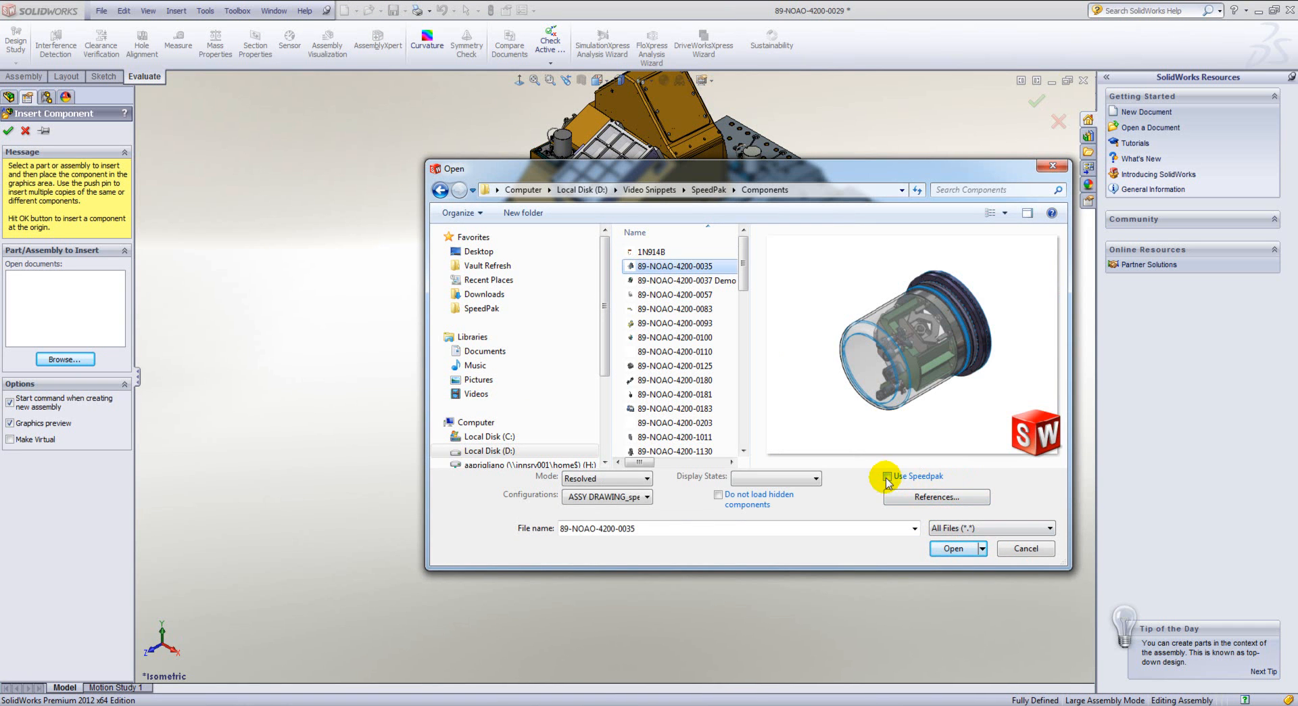
{"action": "left_click", "coordinate": [888, 476]}
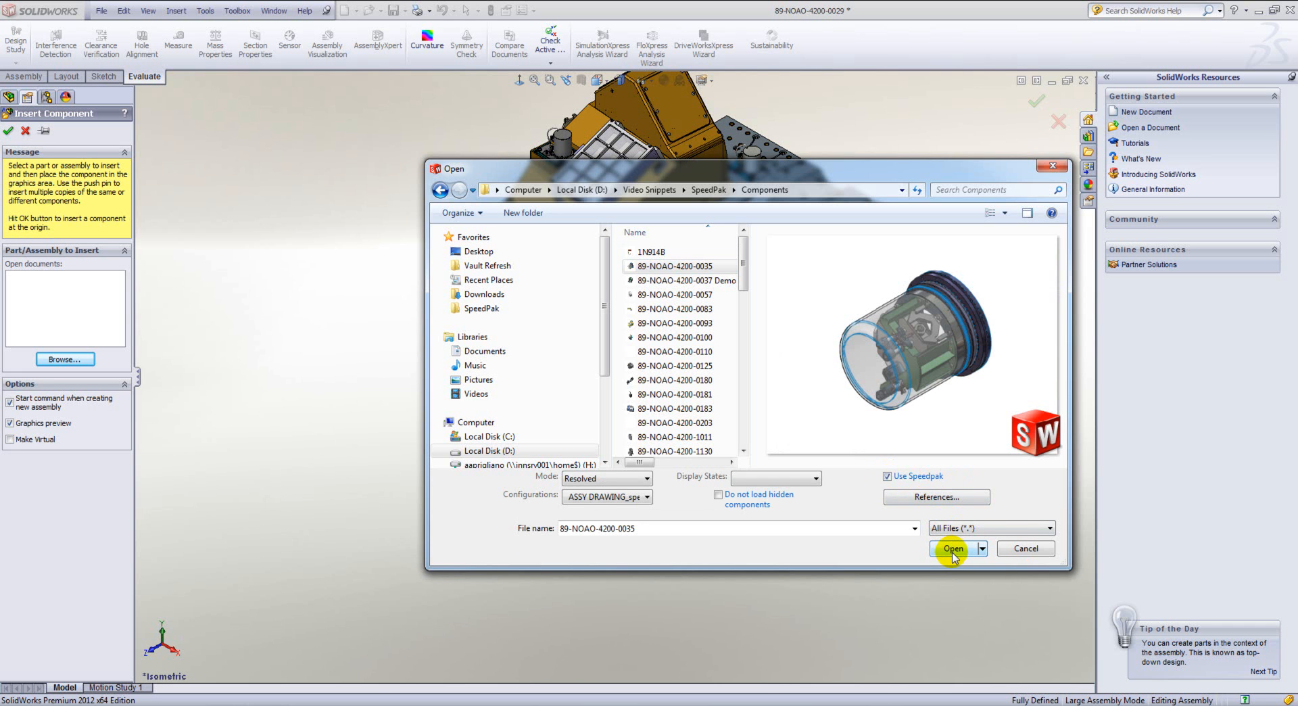
{"action": "left_click", "coordinate": [954, 549]}
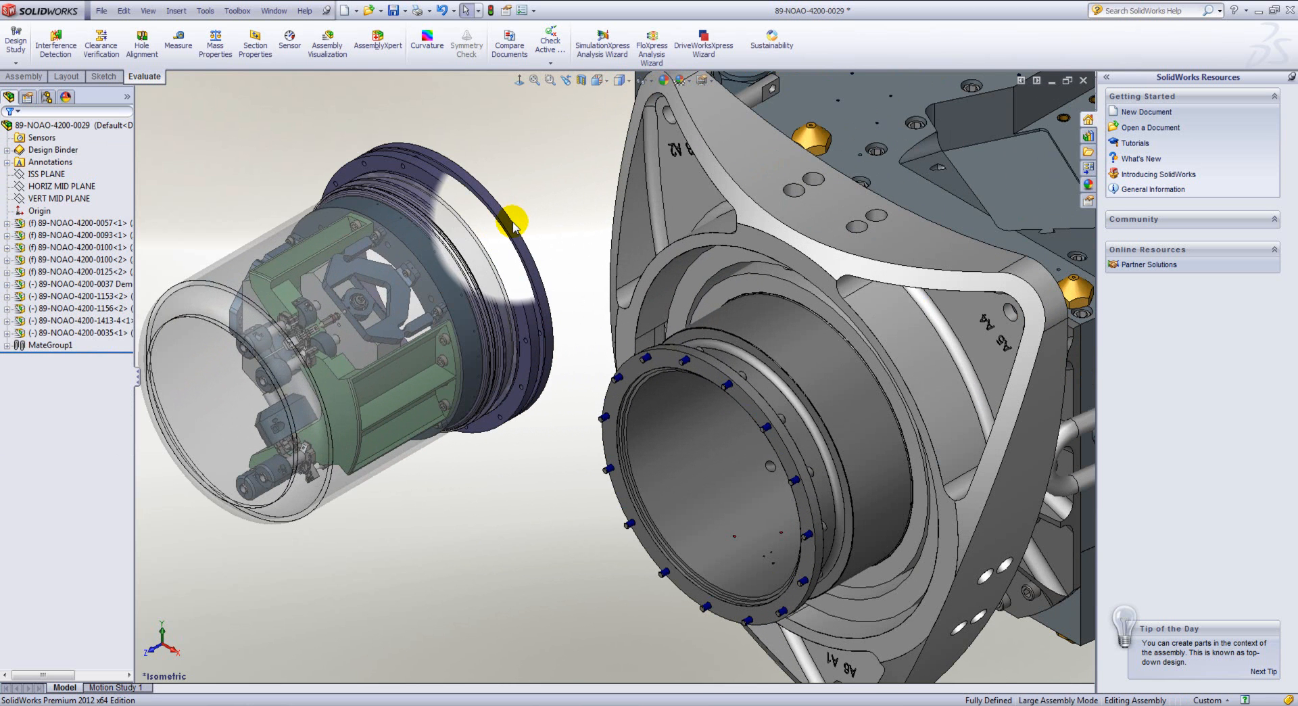
Step: Mate the SpeedPak flange edge concentric to the bench port ring
{"action": "left_click", "coordinate": [514, 227]}
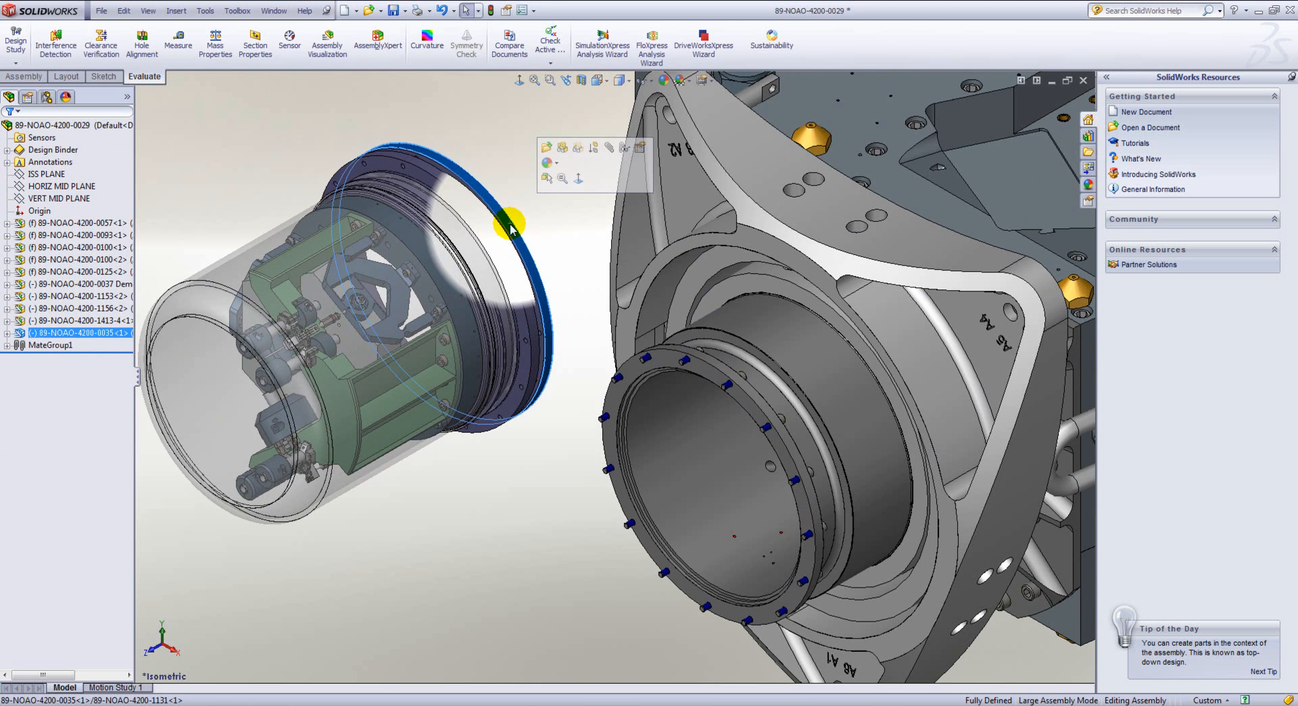
{"action": "left_click", "coordinate": [808, 464]}
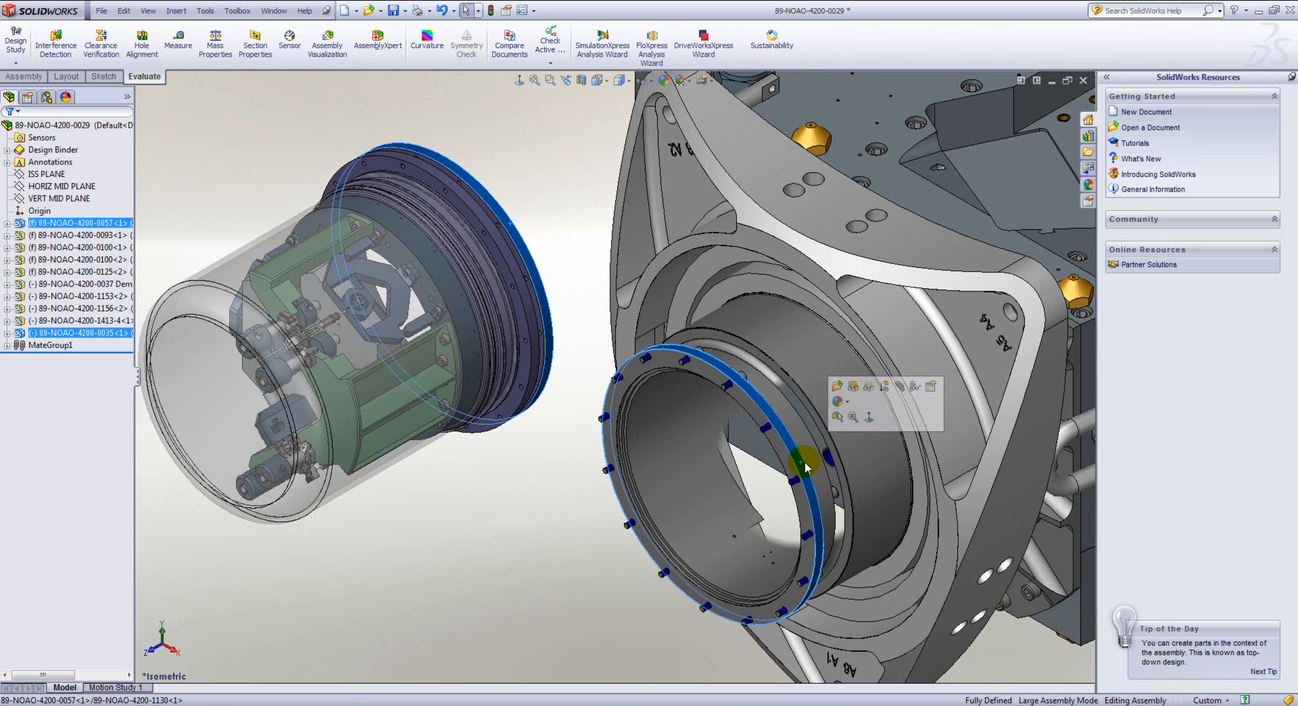
{"action": "left_click", "coordinate": [806, 461]}
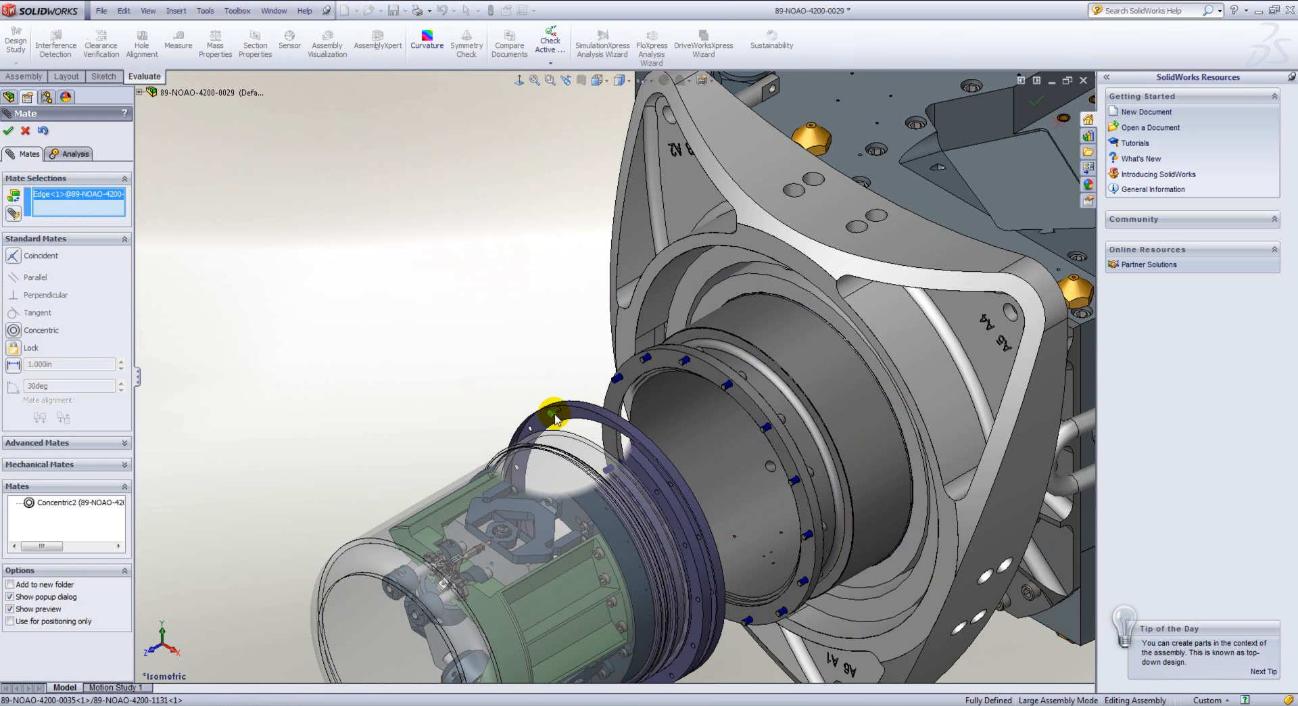
Step: Seat the flange against the port face and align a bolt hole to fix rotation
{"action": "left_click", "coordinate": [731, 389]}
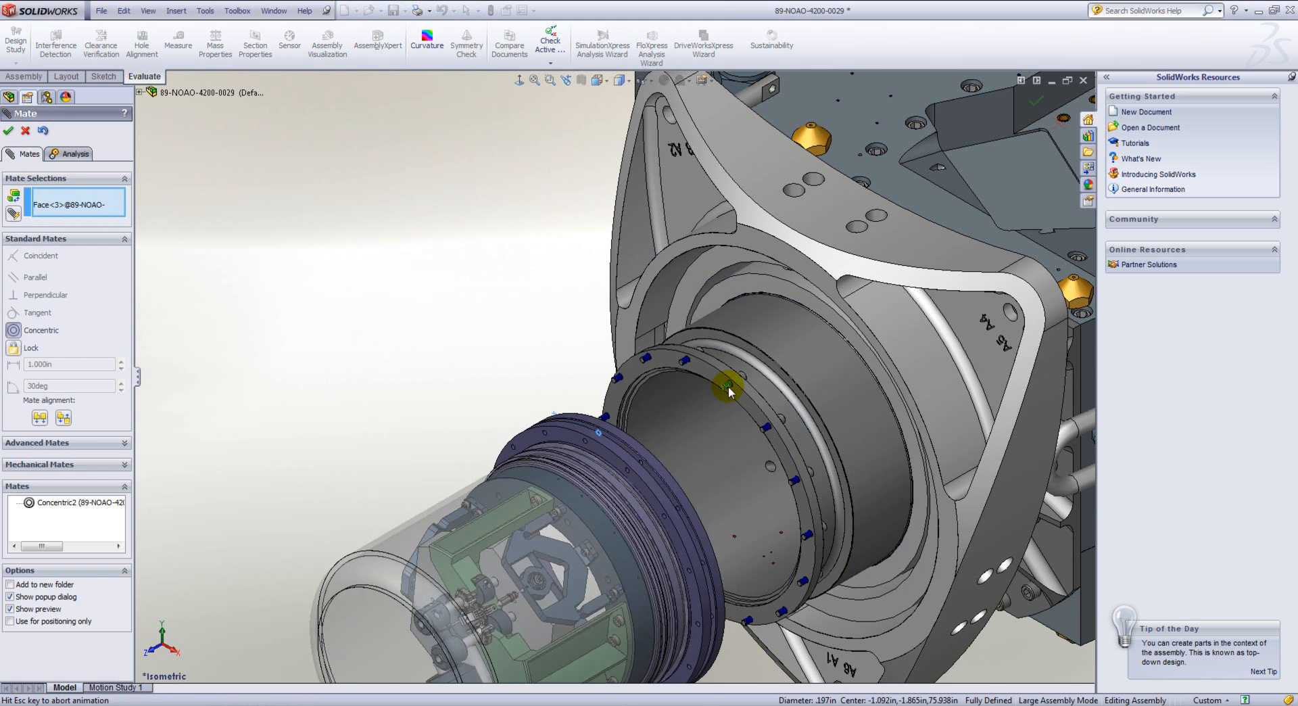
{"action": "left_click", "coordinate": [728, 389]}
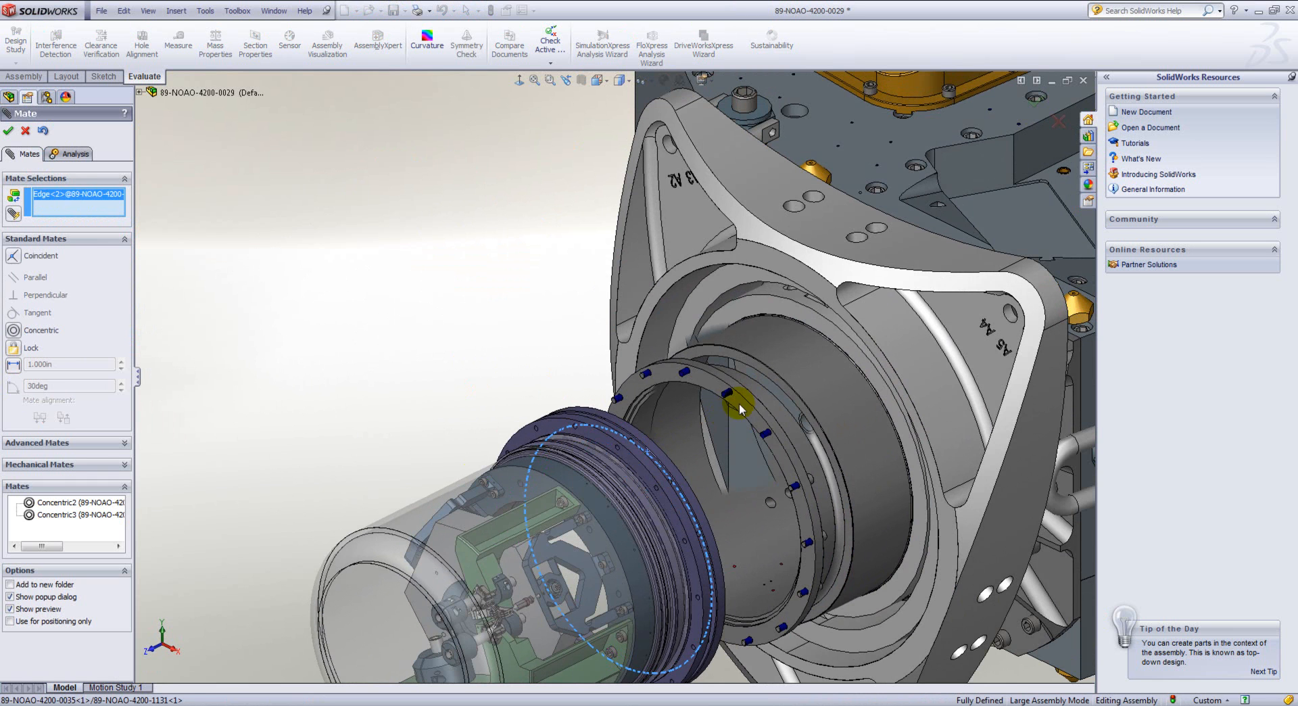
{"action": "left_click", "coordinate": [735, 408]}
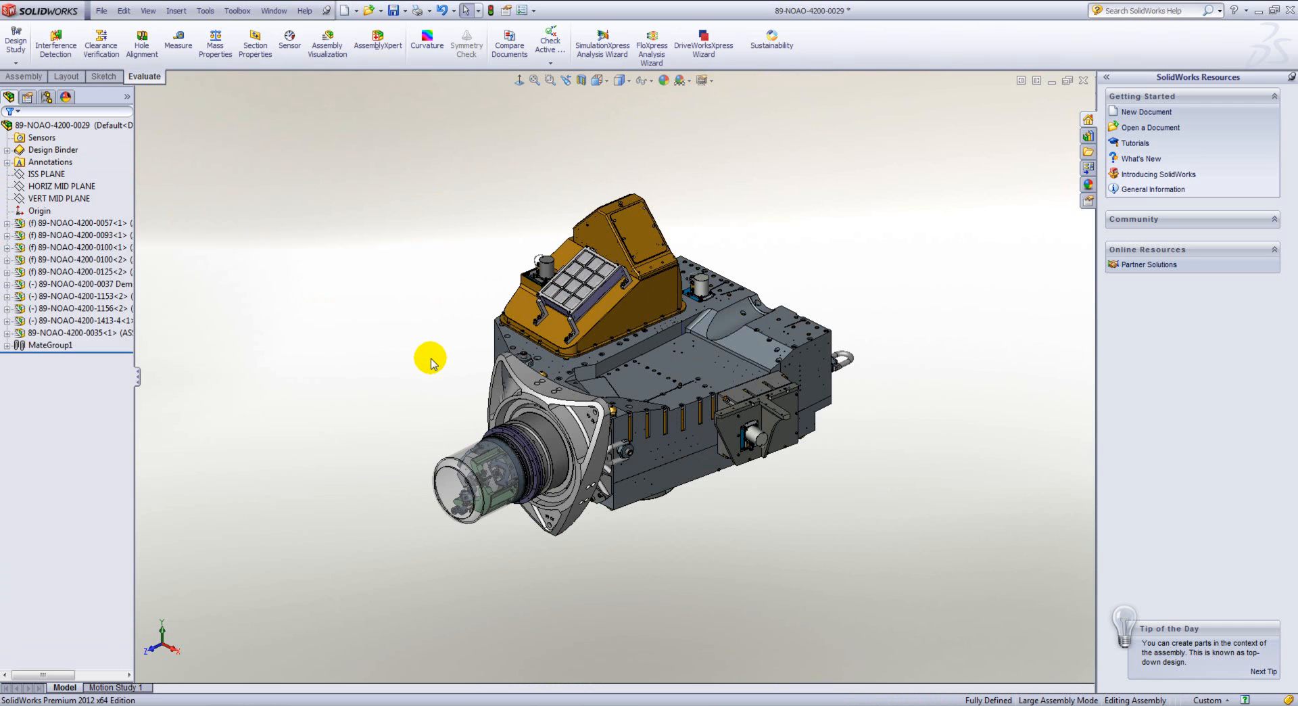
{"action": "mouse_move", "coordinate": [434, 359]}
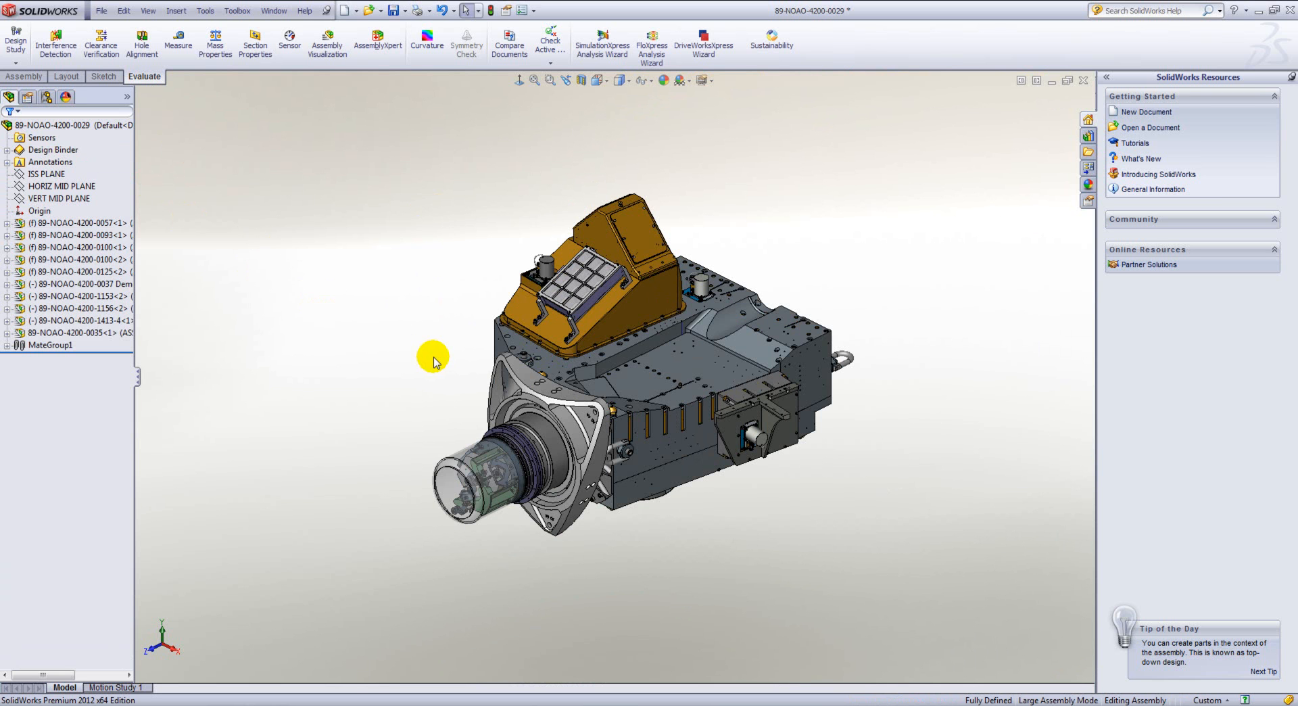
{"action": "right_click", "coordinate": [78, 333]}
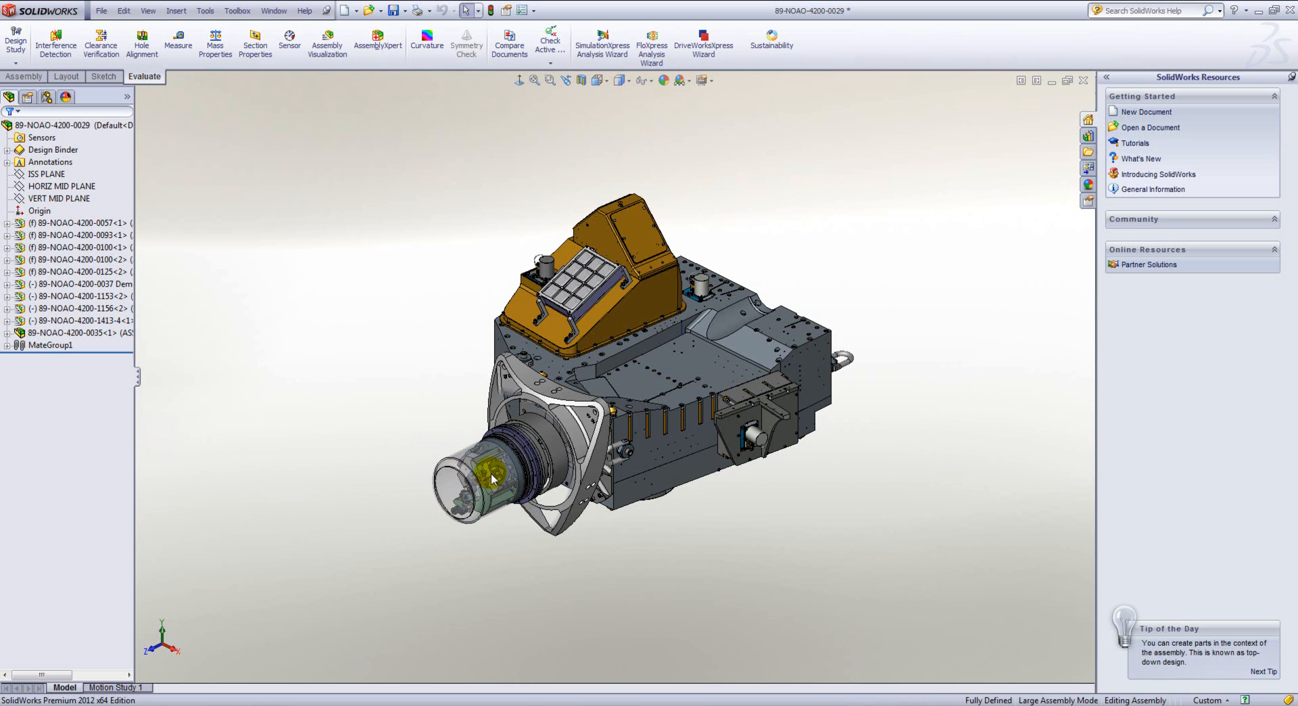
{"action": "left_click", "coordinate": [78, 331]}
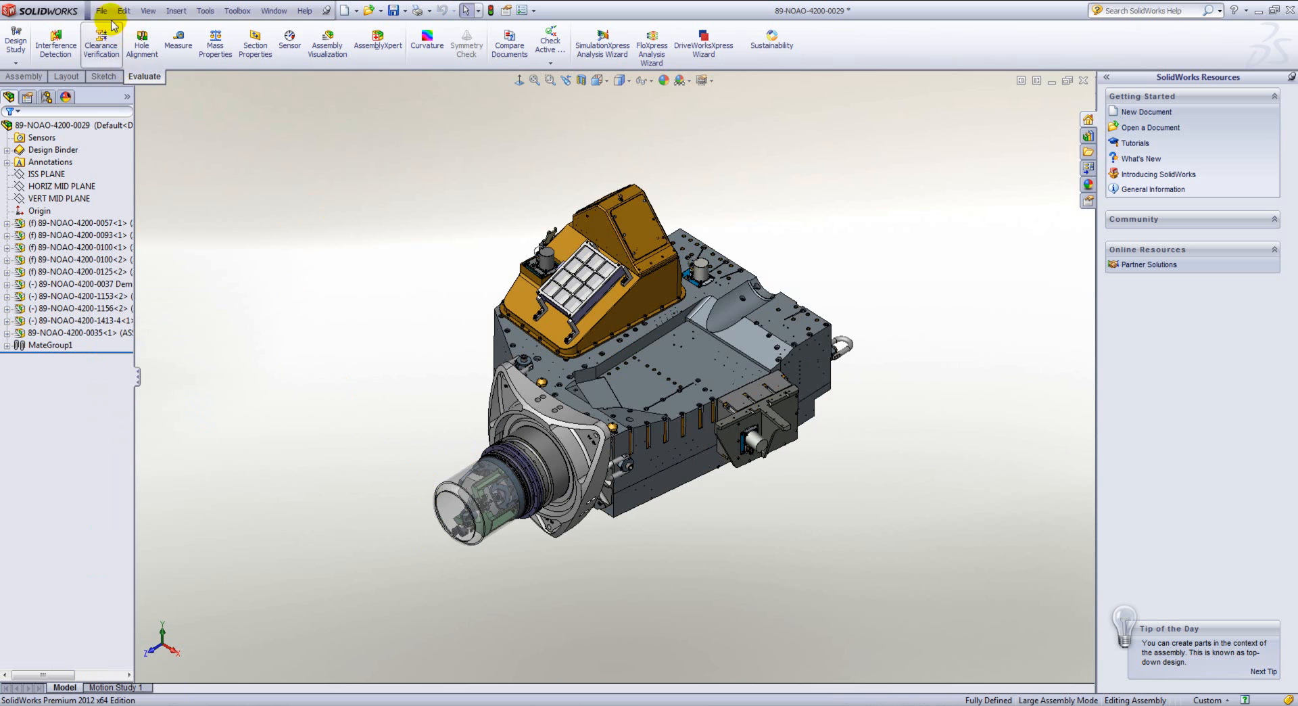
Step: Make a drawing from the 4200-0029 assembly with default template and sheet, placing its isometric view
{"action": "left_click", "coordinate": [101, 10]}
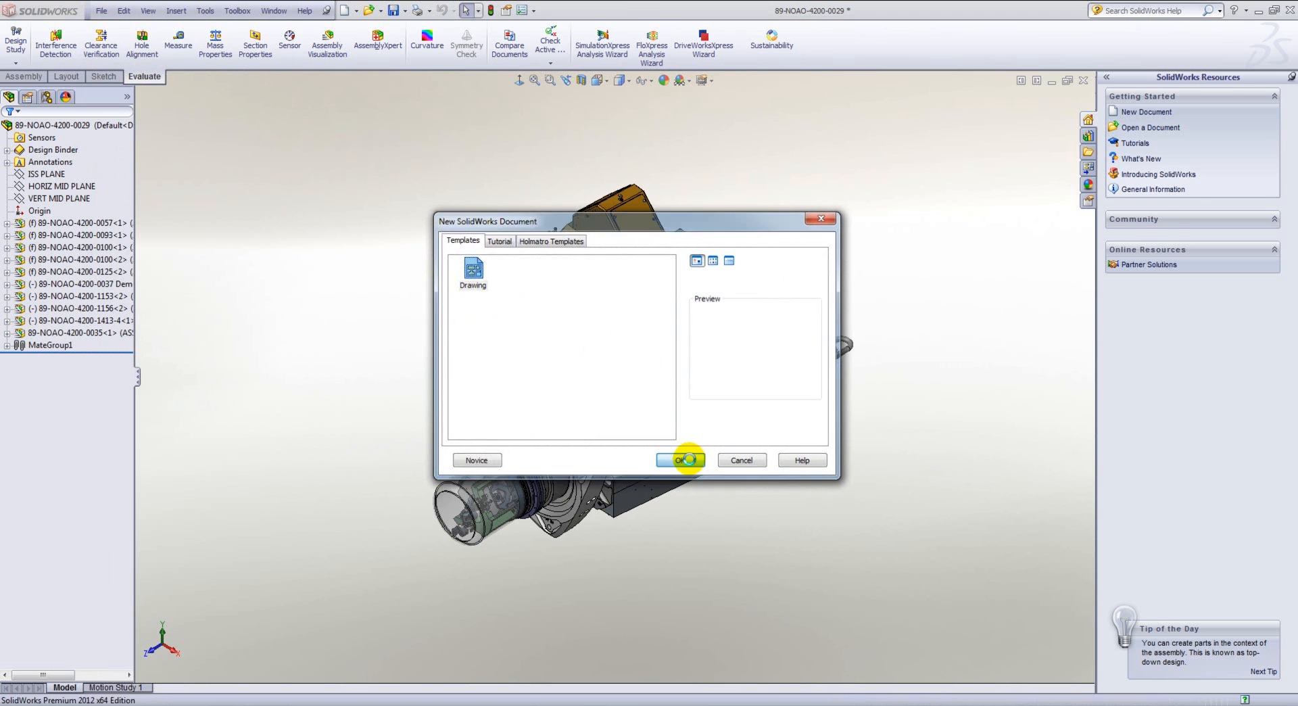
{"action": "left_click", "coordinate": [679, 460]}
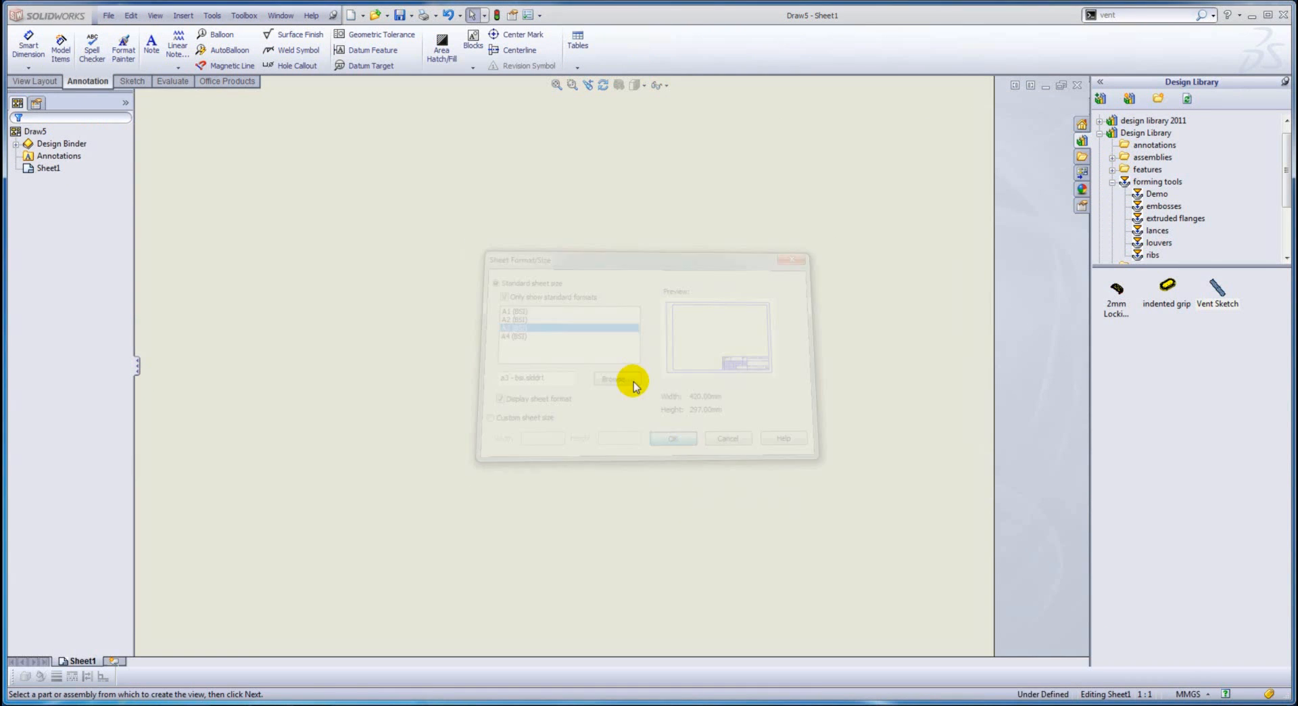
{"action": "left_click", "coordinate": [673, 438]}
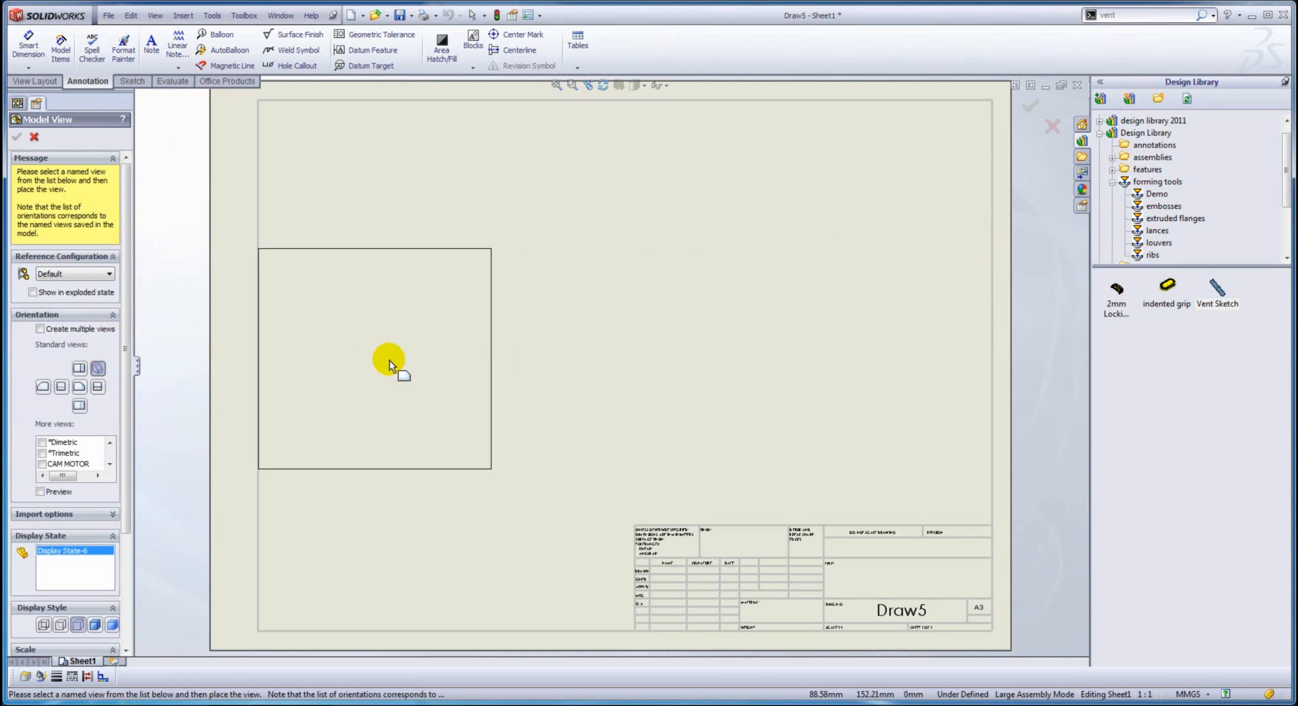
{"action": "left_click", "coordinate": [390, 364]}
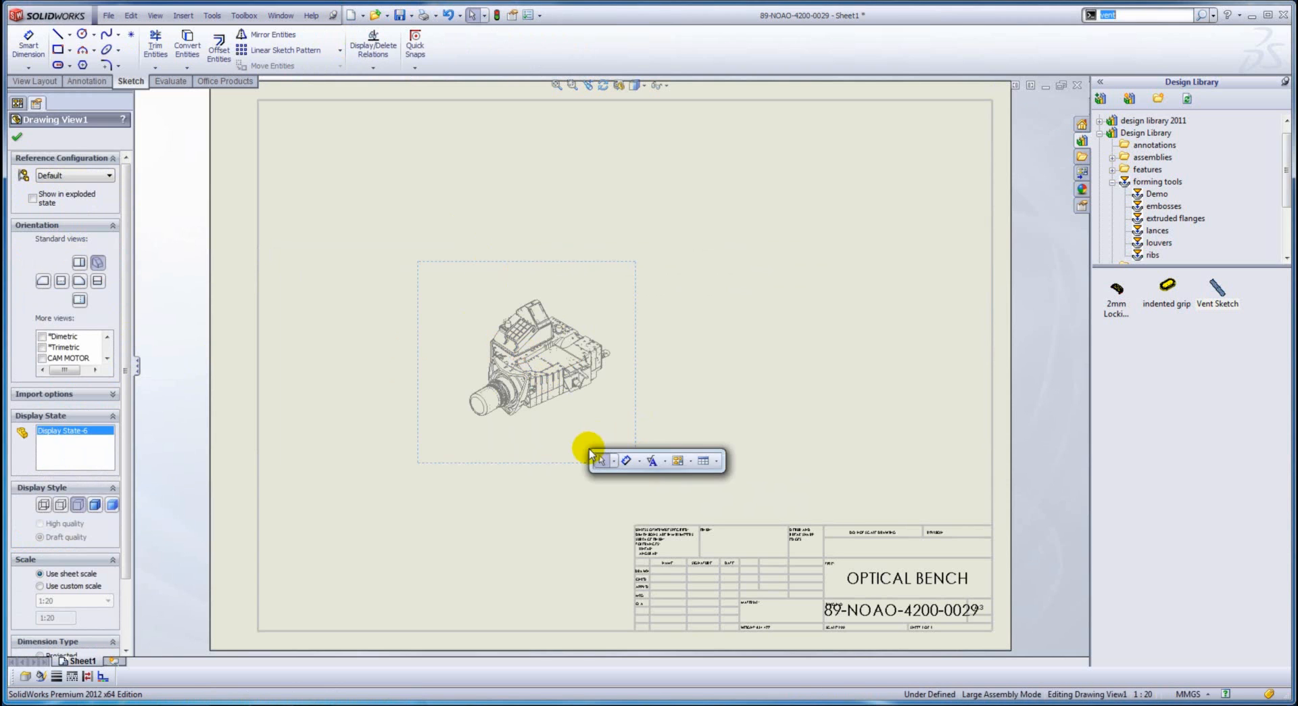
Step: Add a bill of materials table for the isometric view
{"action": "left_click", "coordinate": [704, 460]}
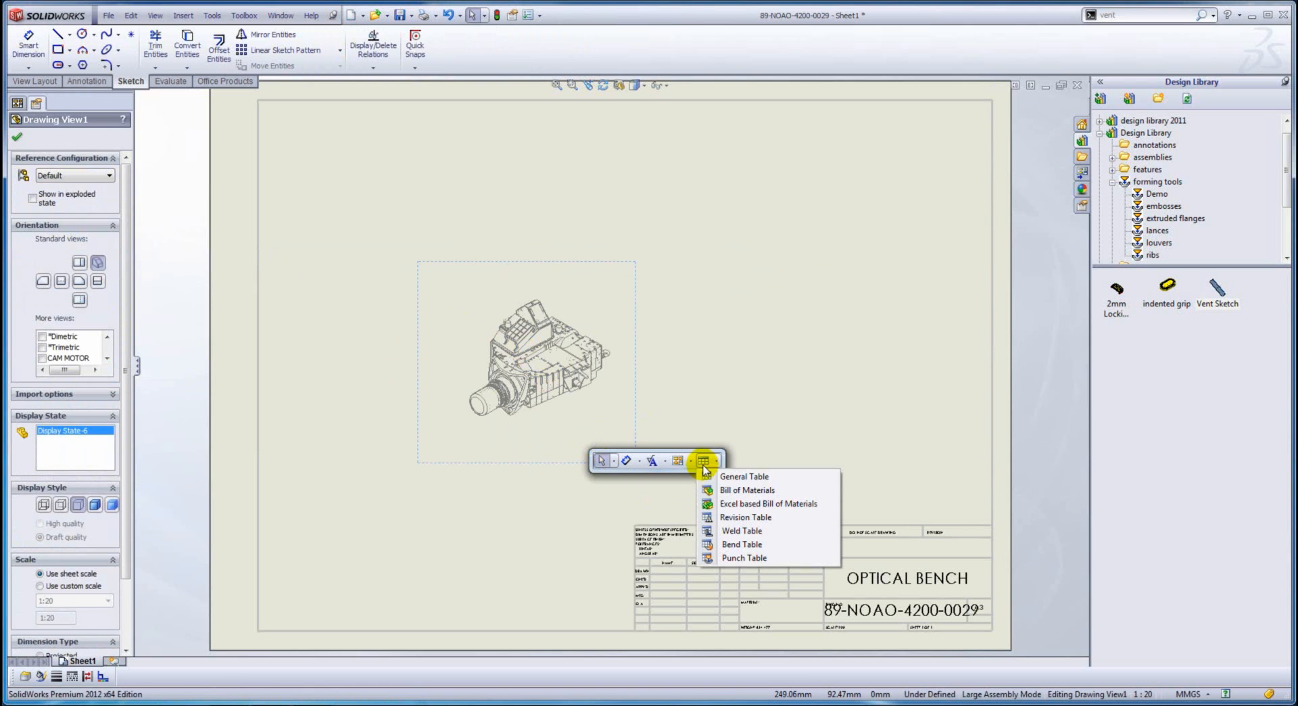
{"action": "left_click", "coordinate": [746, 490]}
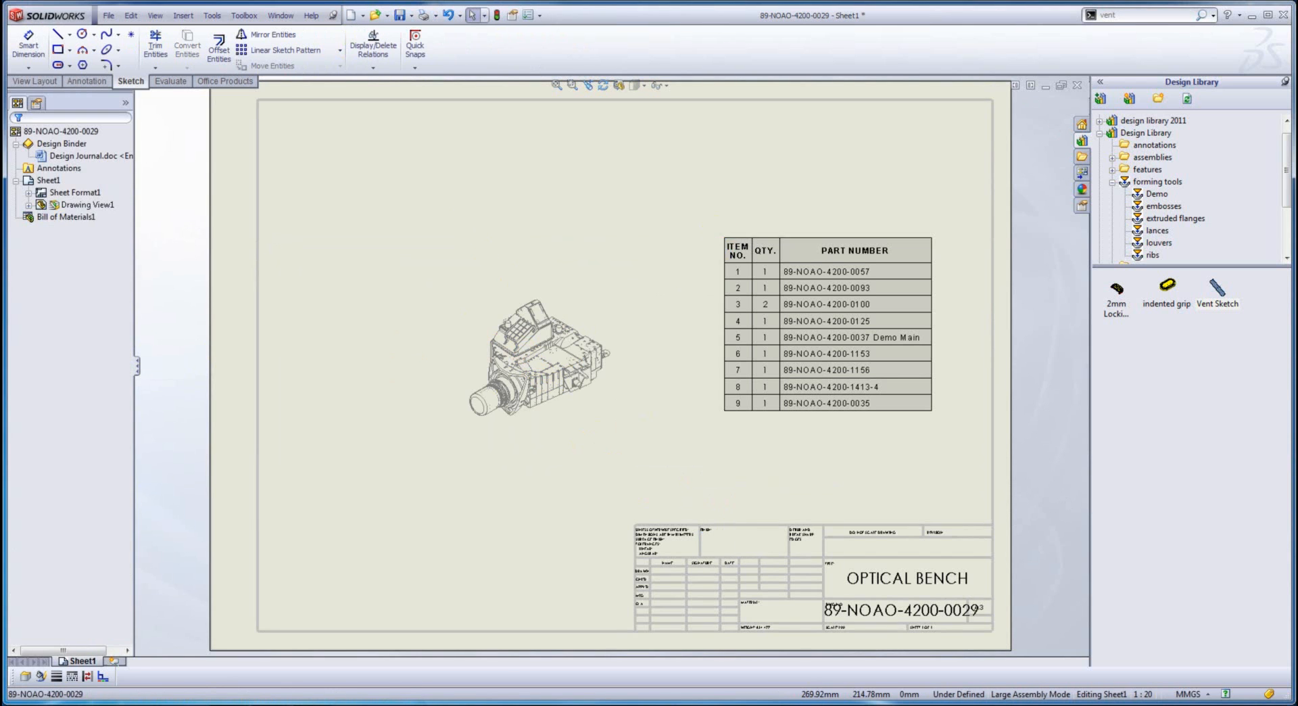